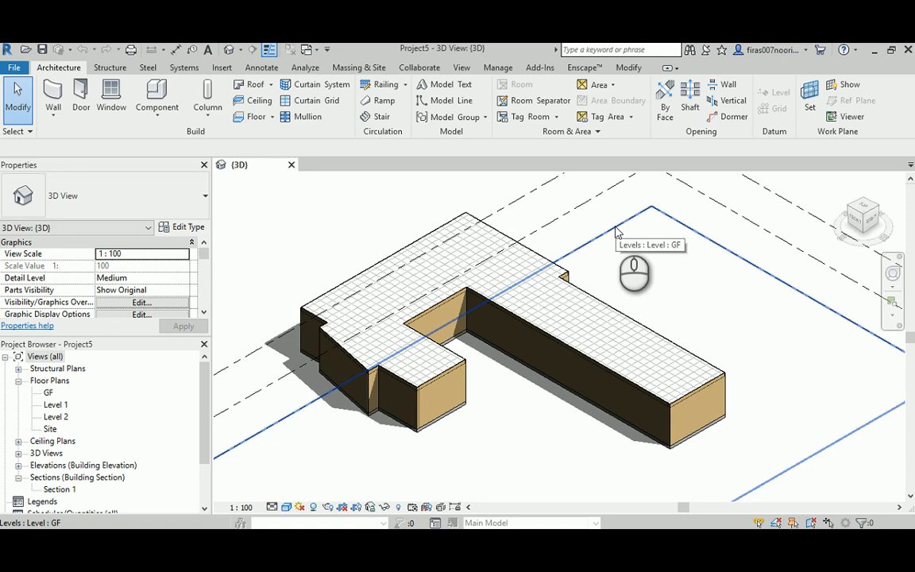
mouse_move(619, 233)
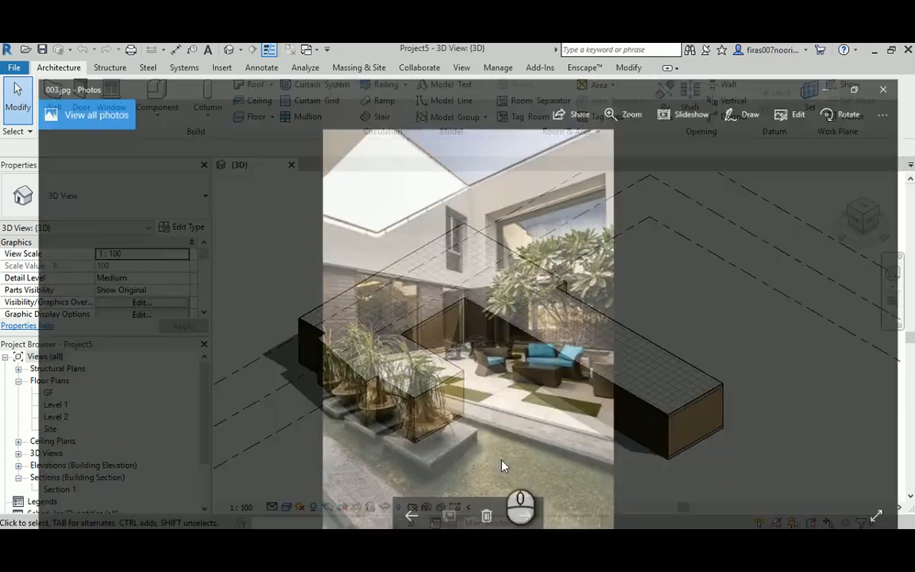
Browse the photos between the courtyard, ground-floor and first-floor plan images, ending on the first-floor plan
click(517, 508)
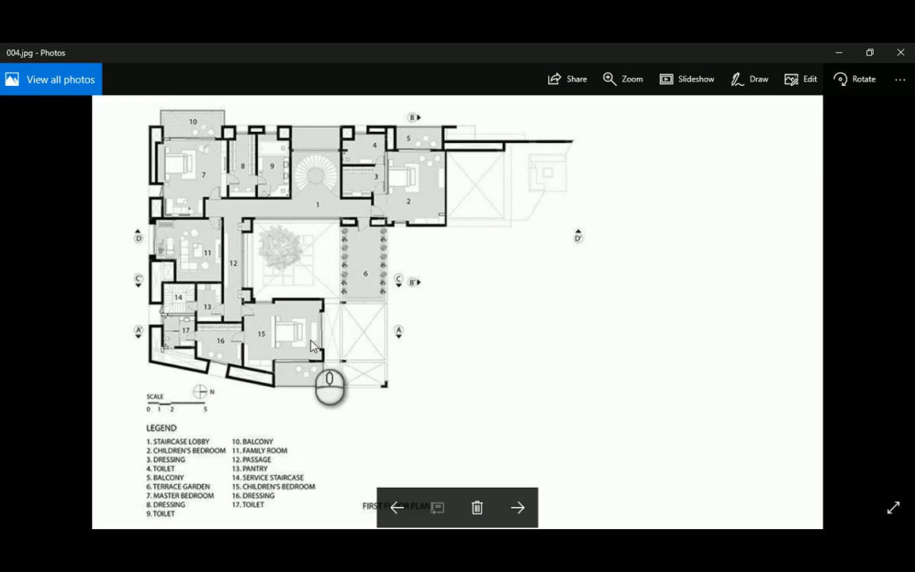
click(396, 507)
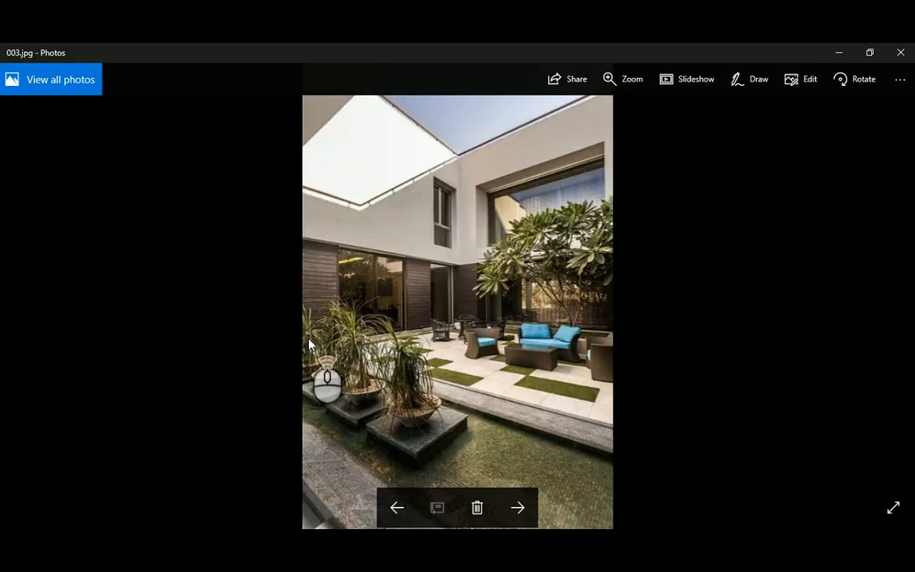
click(518, 508)
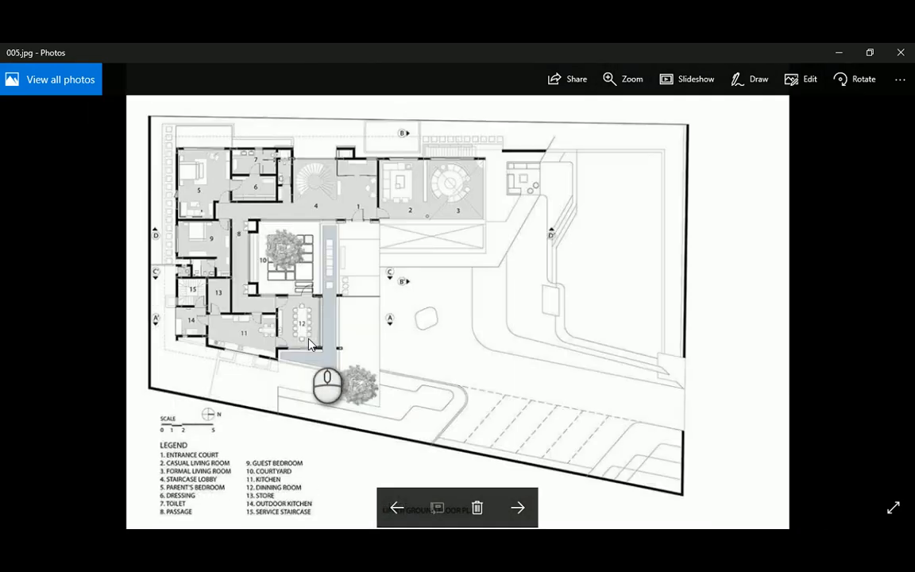
mouse_move(353, 288)
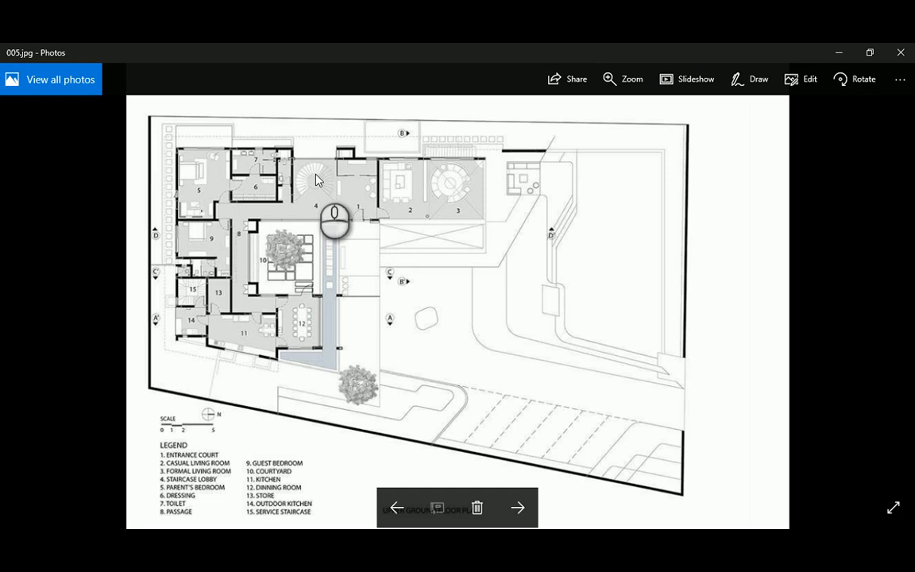
click(395, 508)
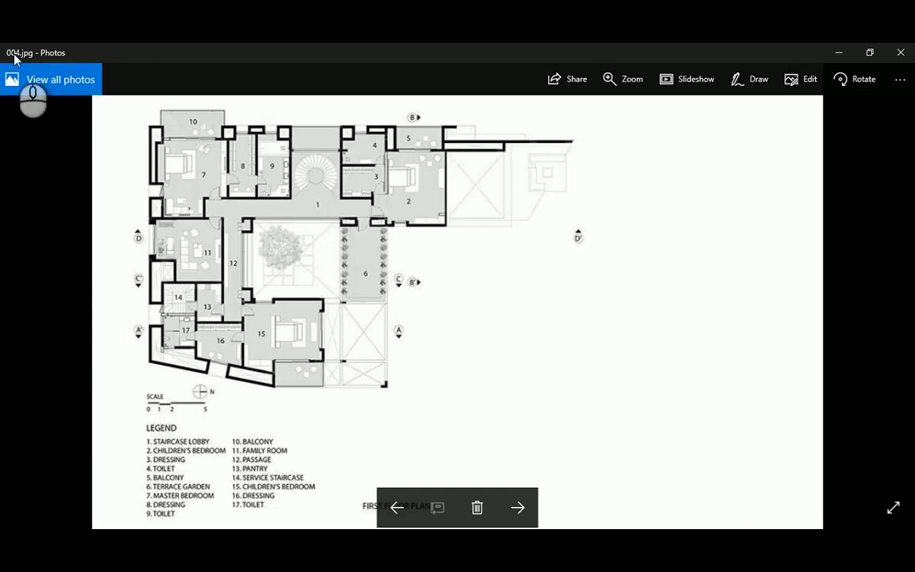
mouse_move(412, 465)
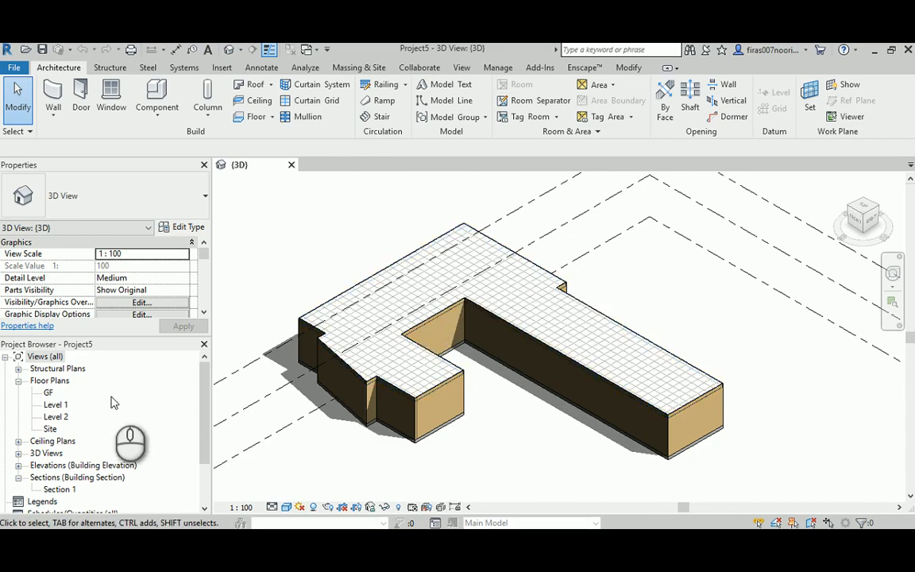
Open the Level 1 plan, select the floor, then select all 35 building elements in 3D
double_click(55, 405)
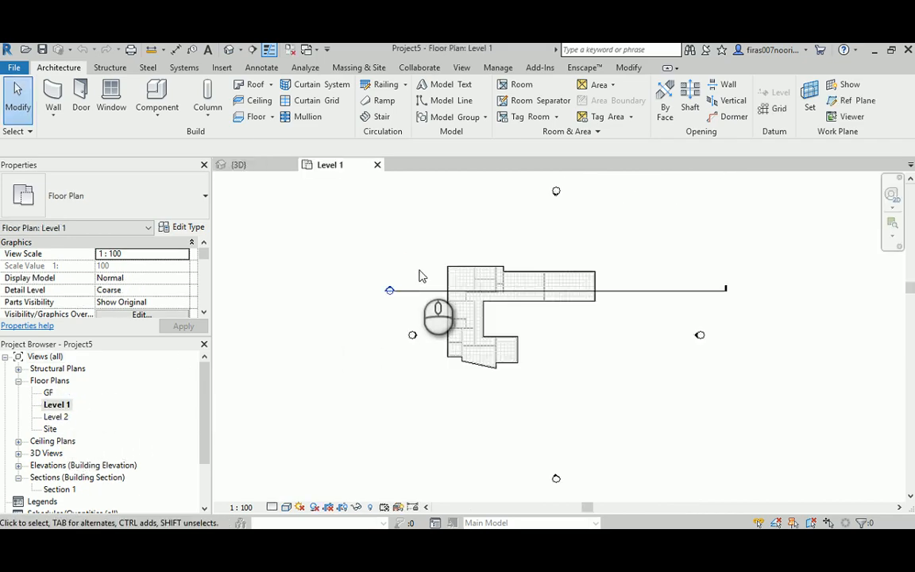
click(477, 274)
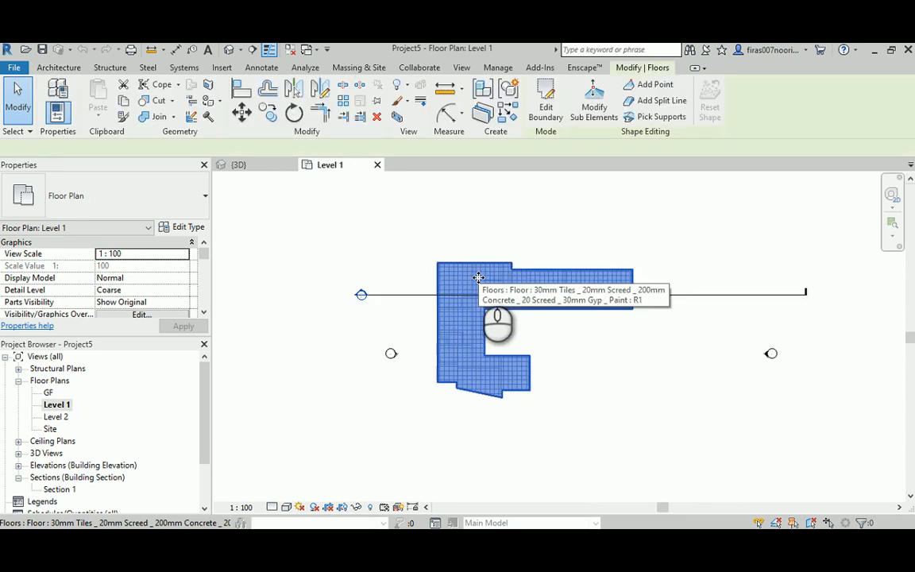
click(477, 277)
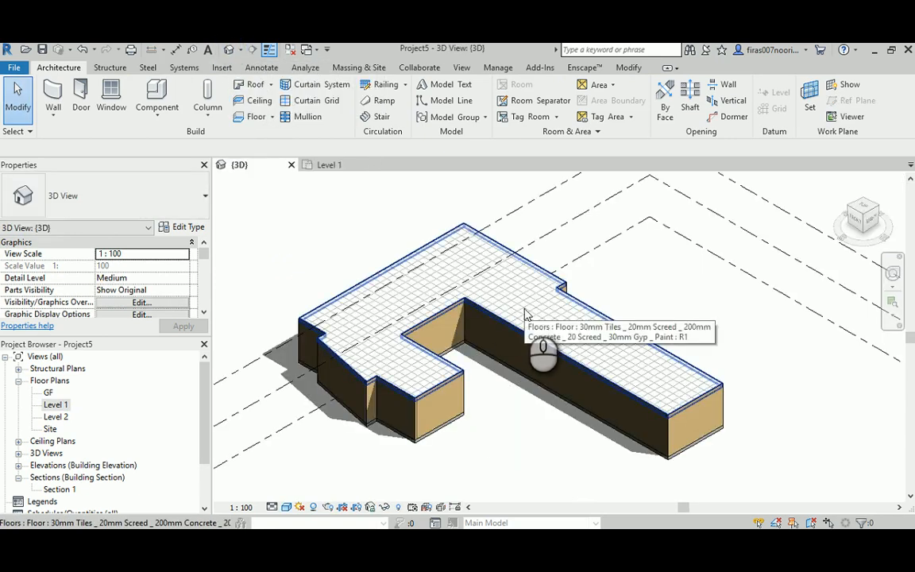
click(524, 314)
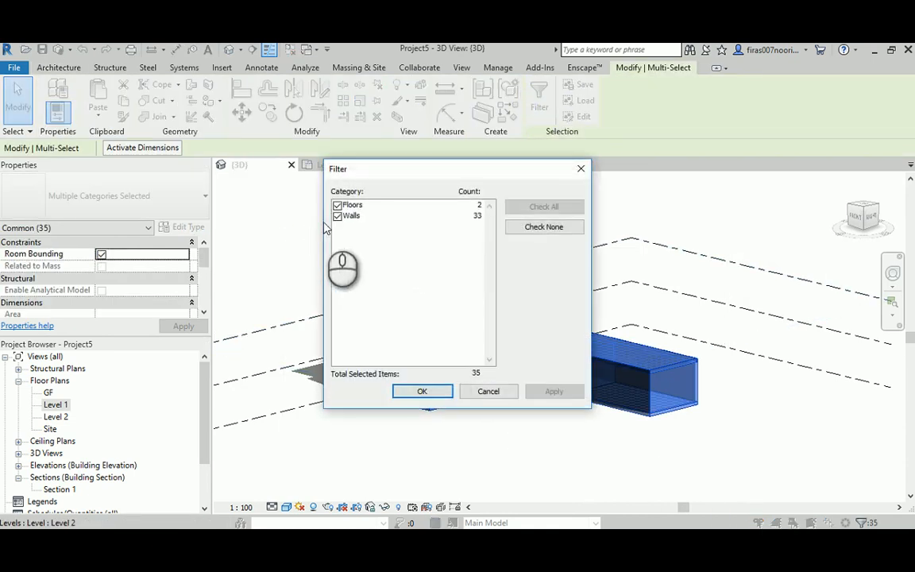
Filter out the 2 floors, keeping the 33 walls, and copy them
click(337, 205)
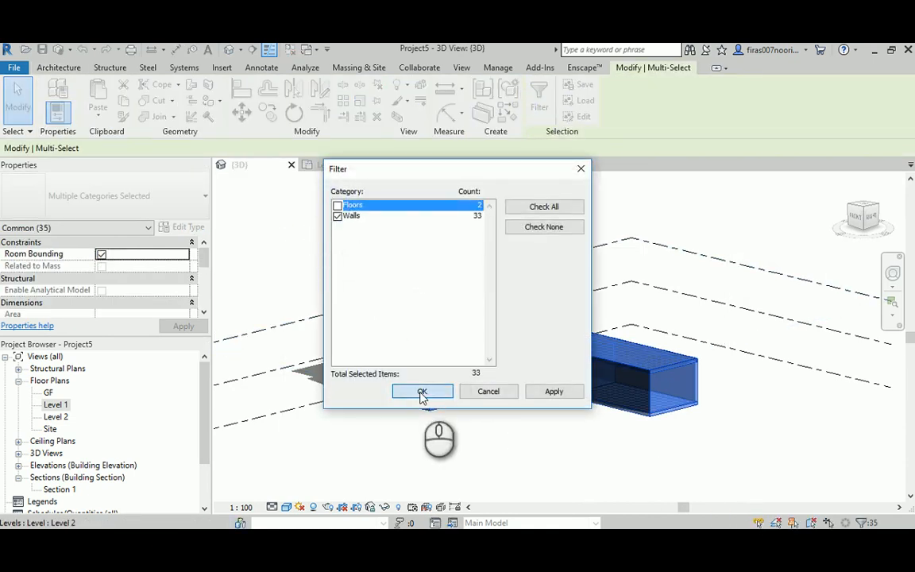
click(422, 391)
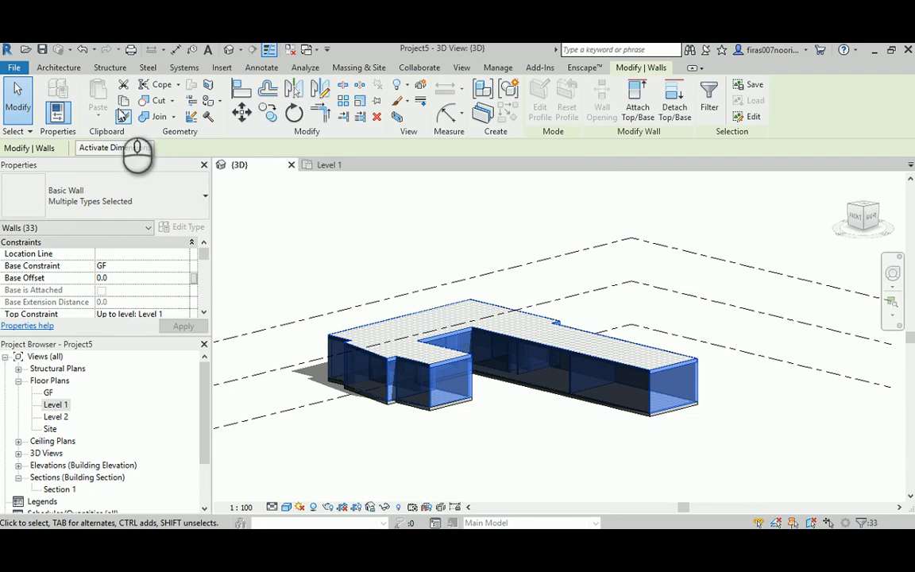
mouse_move(123, 104)
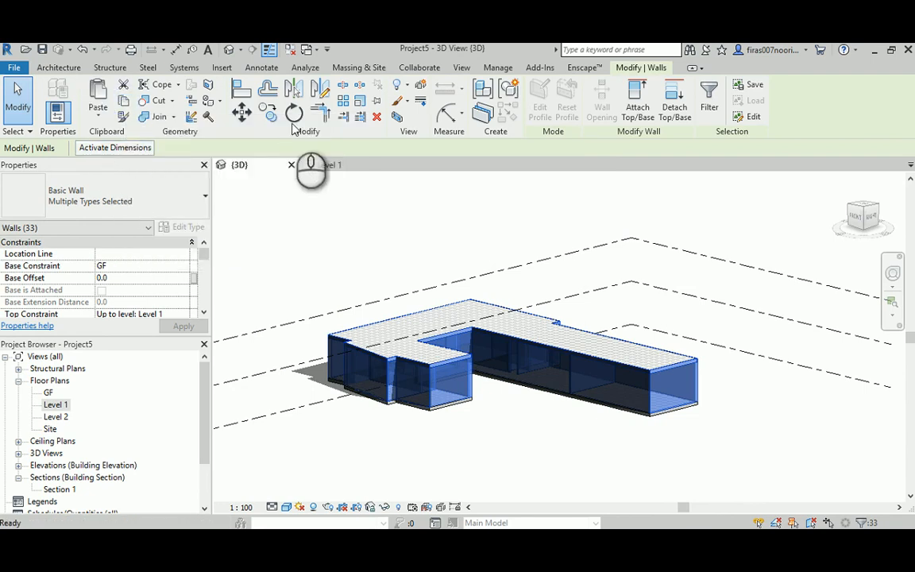
click(98, 91)
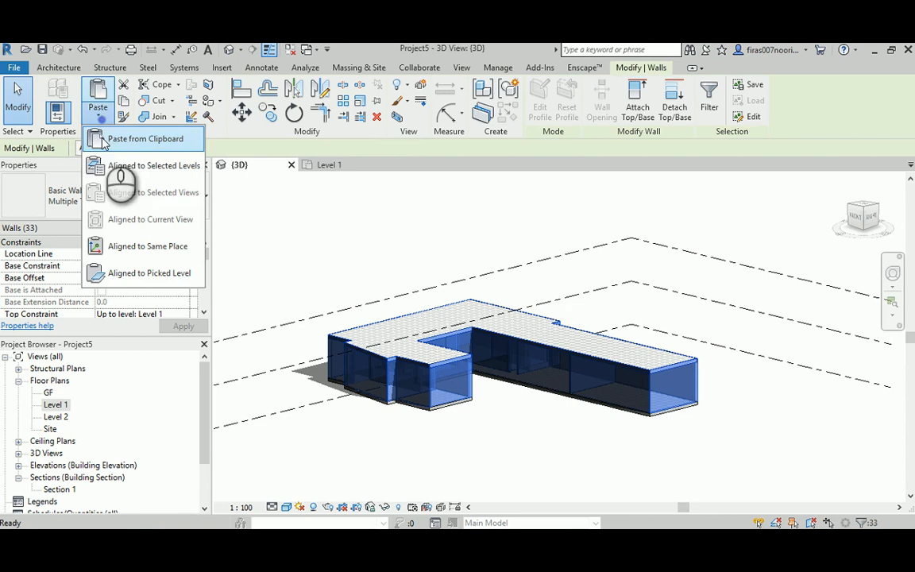
Paste the walls aligned to Level 1, then open the Level 1 floor plan
click(155, 165)
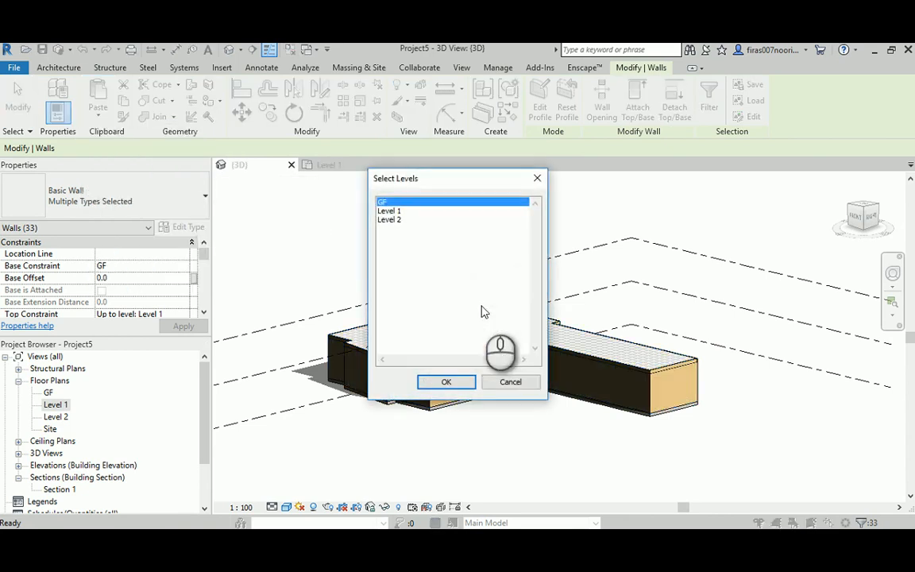
click(446, 382)
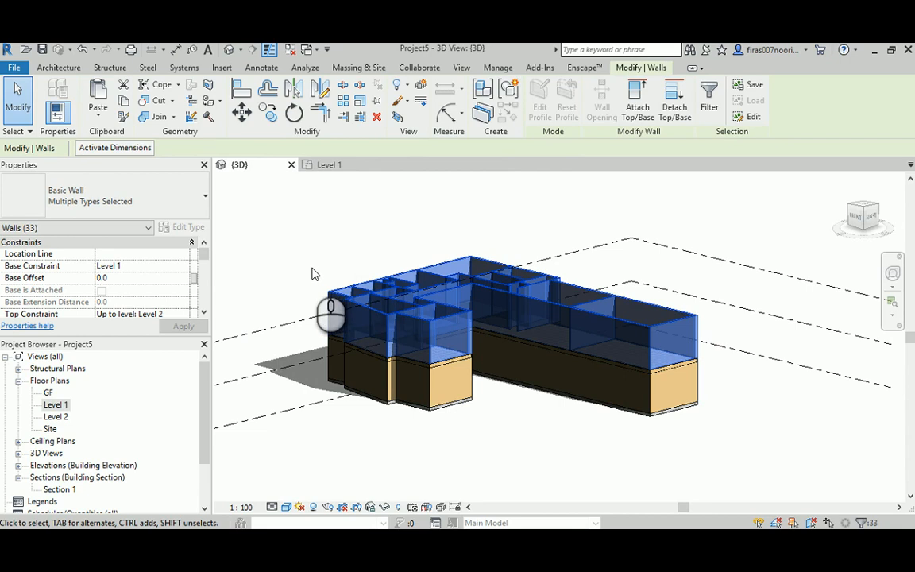
mouse_move(445, 350)
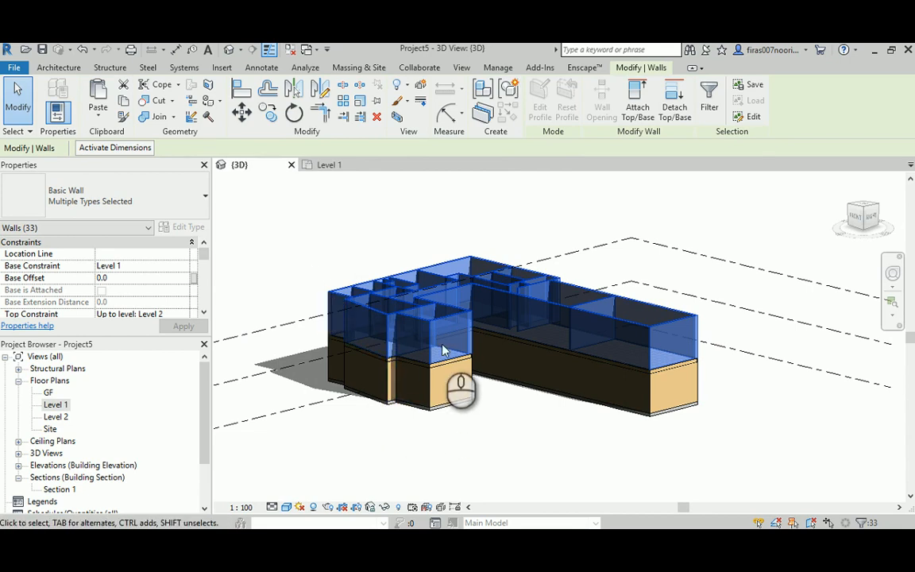
mouse_move(443, 337)
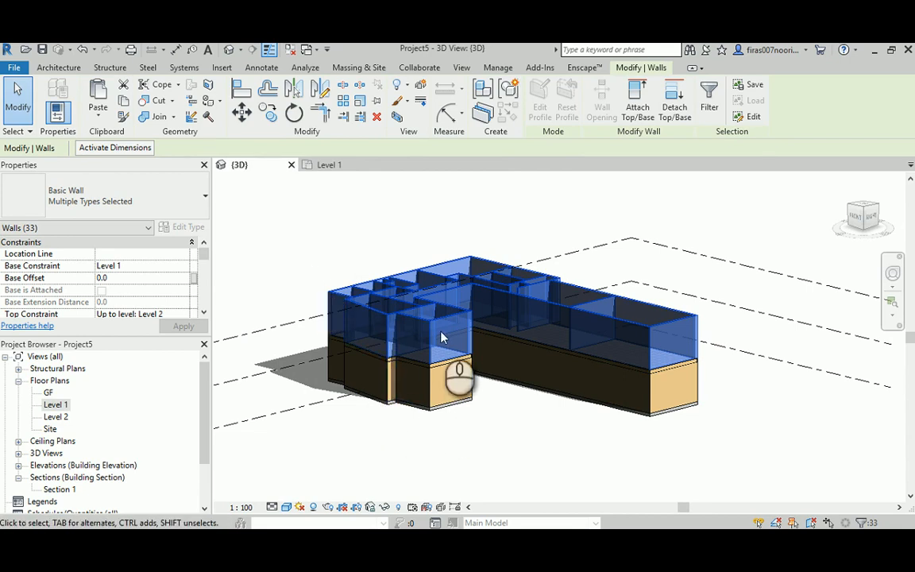
double_click(56, 405)
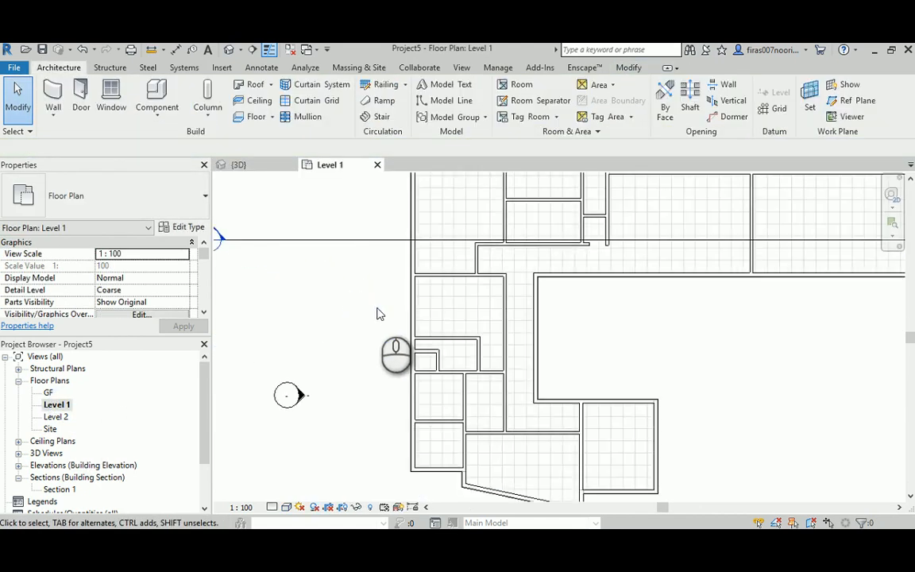
Override the Walls cut pattern to a red solid fill in Visibility/Graphics
click(142, 314)
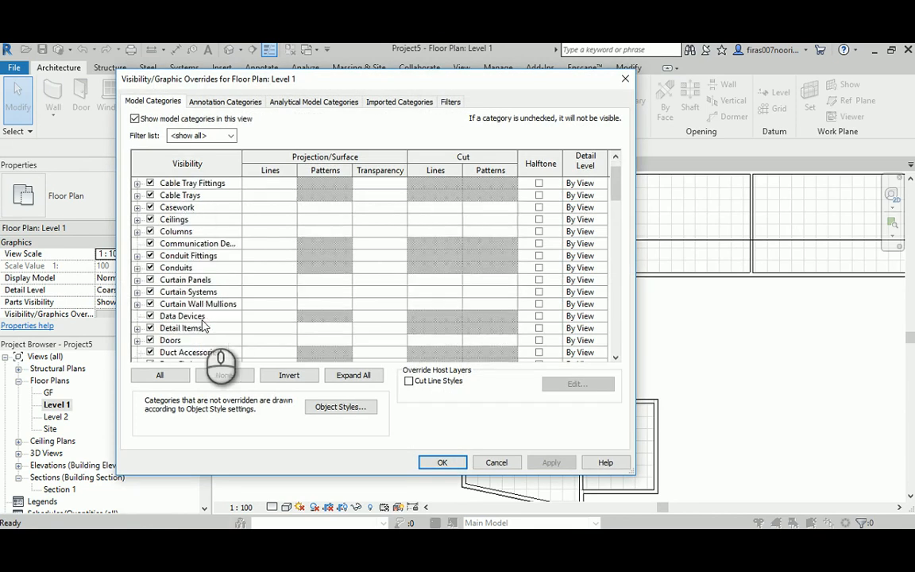
scroll(down, 3)
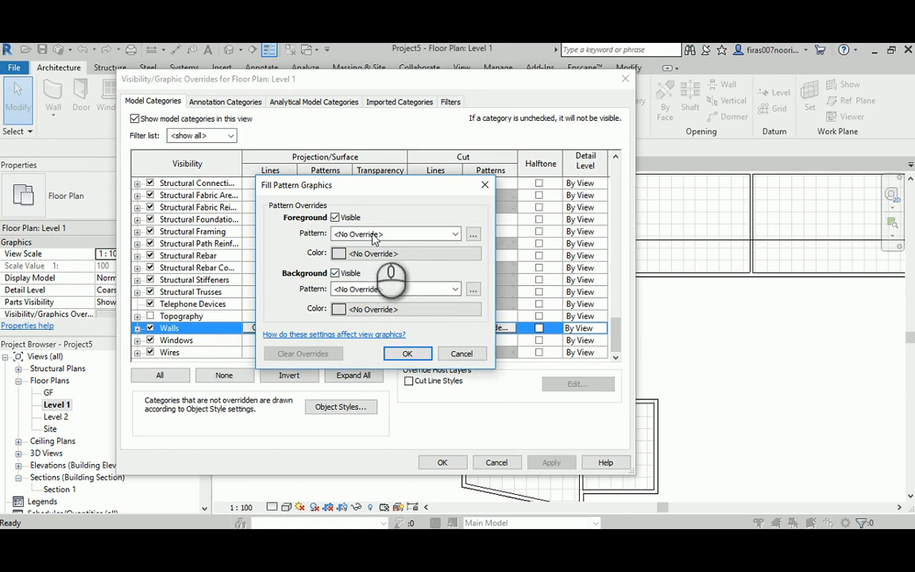
click(389, 234)
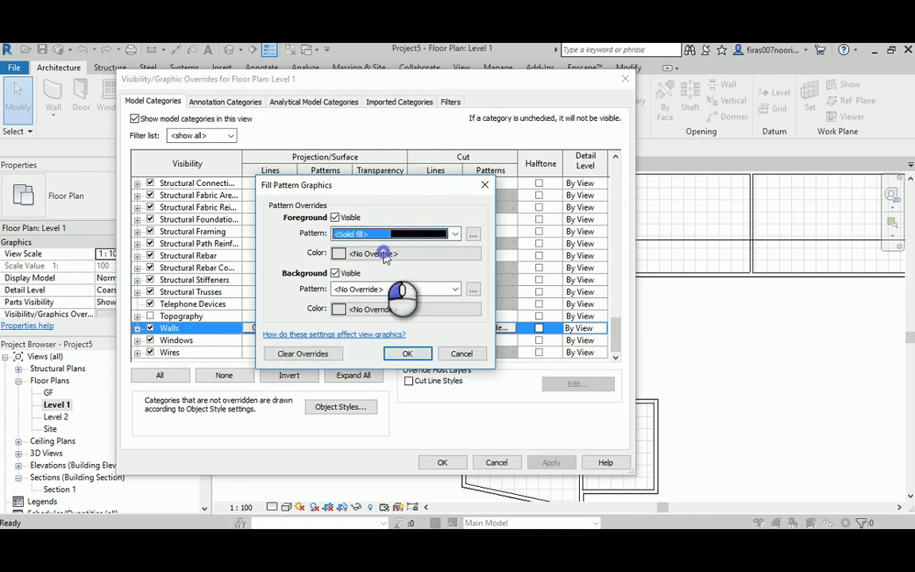
click(340, 253)
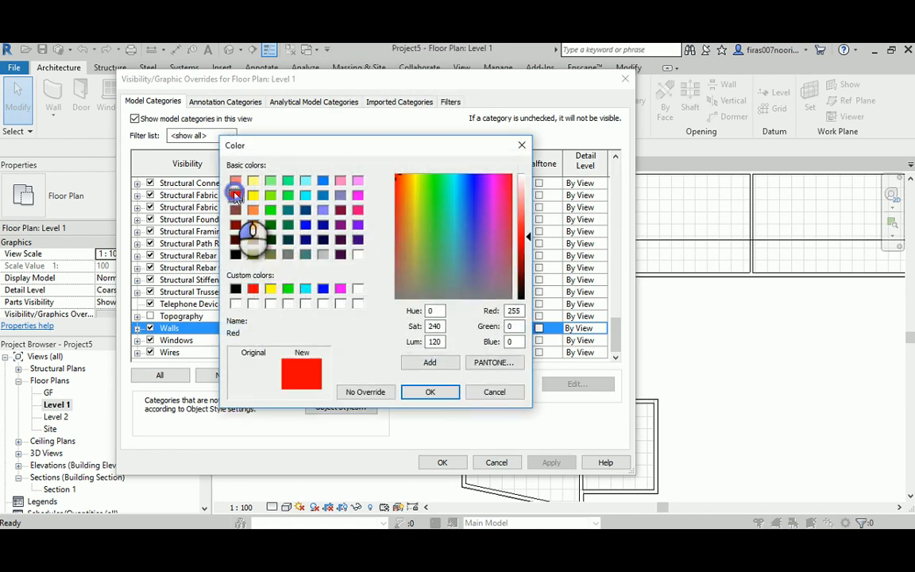
click(430, 392)
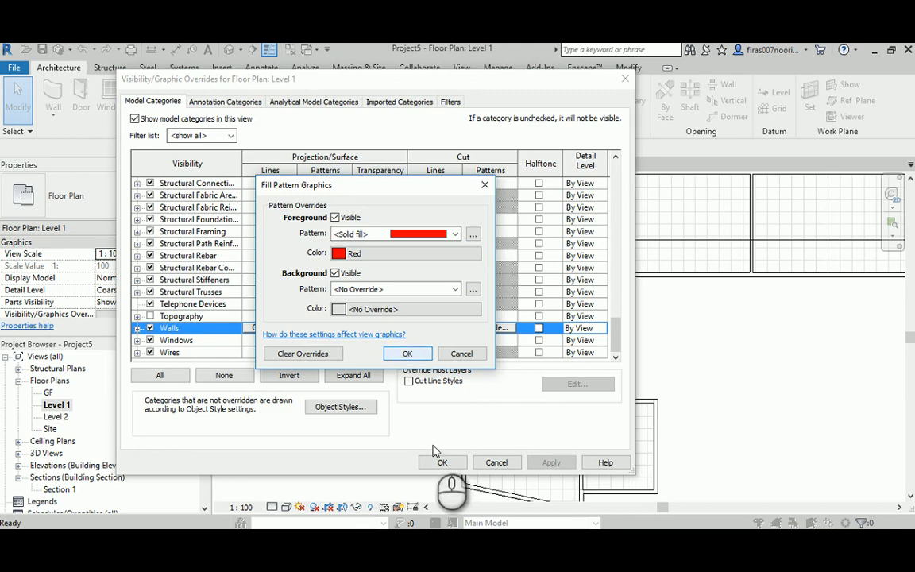
click(408, 354)
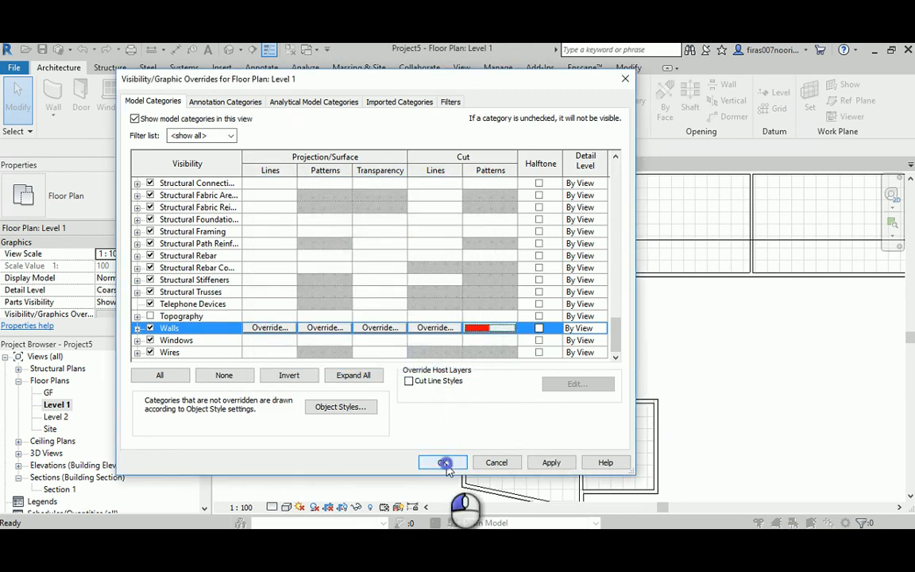
click(443, 463)
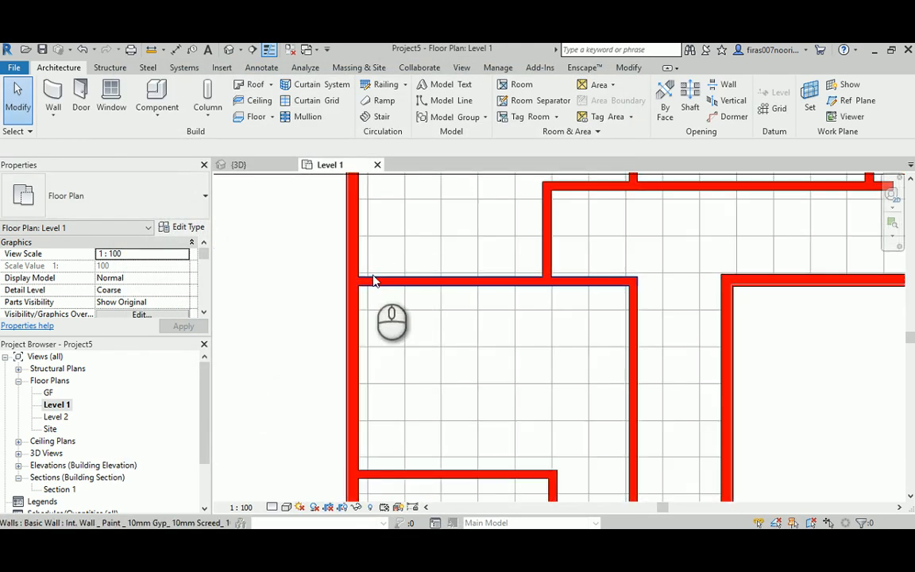
mouse_move(413, 294)
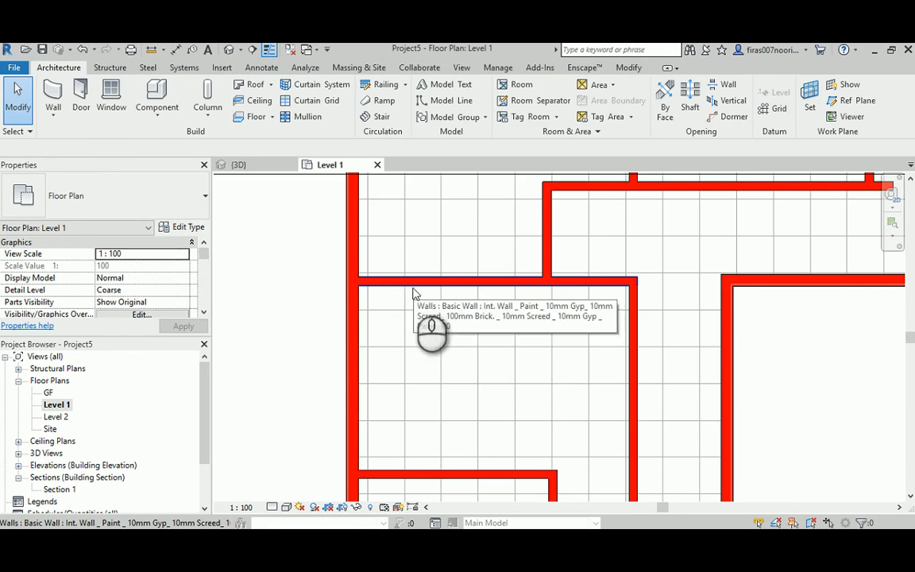
mouse_move(465, 291)
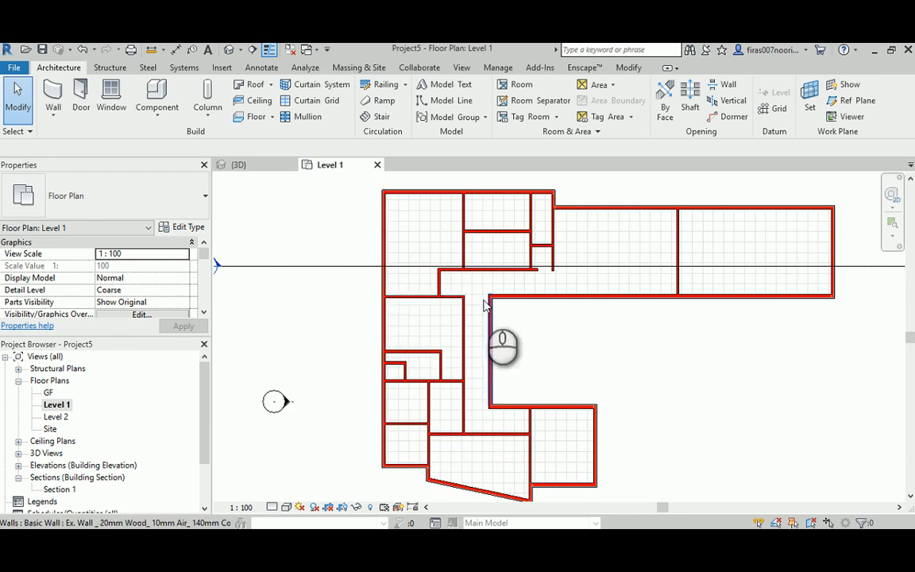
mouse_move(485, 326)
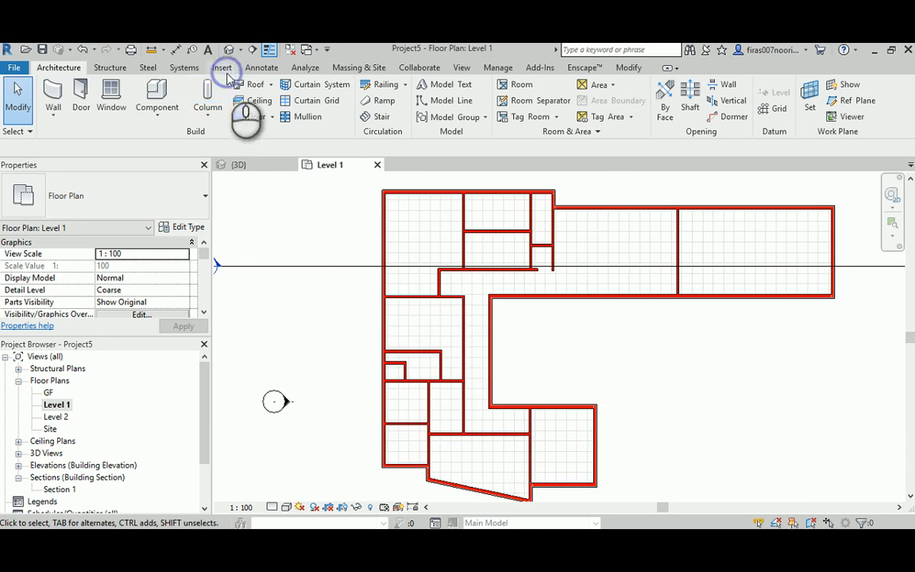
Insert the image 004.jpg and place it in the Level 1 plan
click(411, 95)
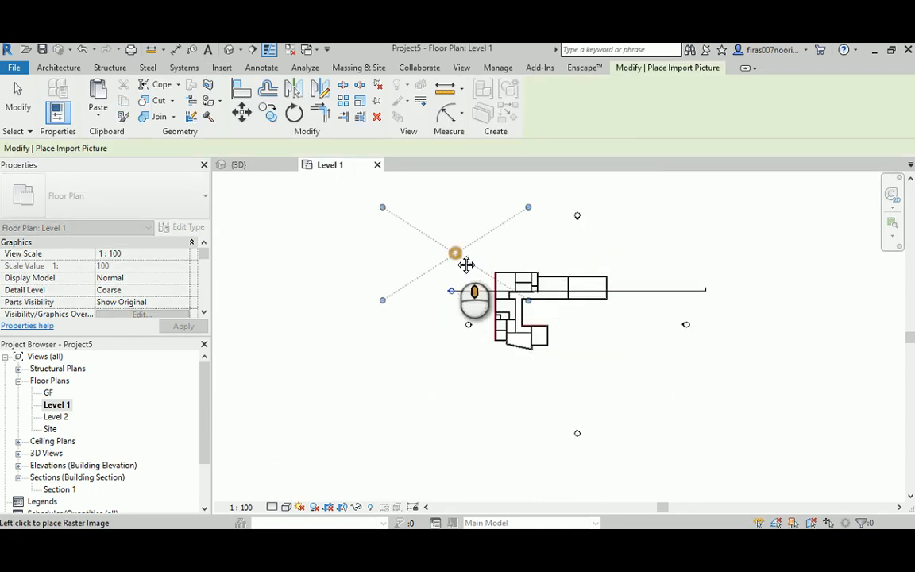
click(455, 253)
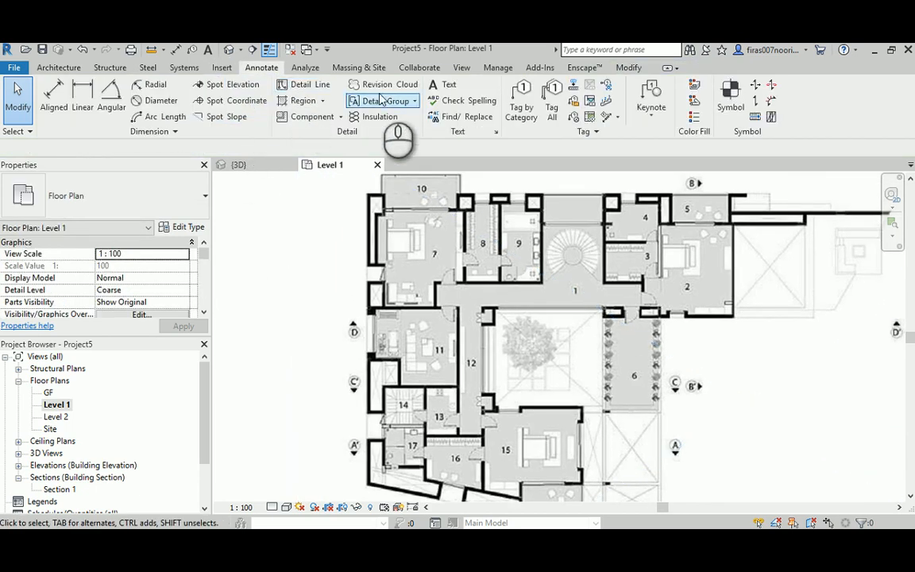
Draw a Thin Lines detail line along a wall edge near room 8 on the image
click(304, 83)
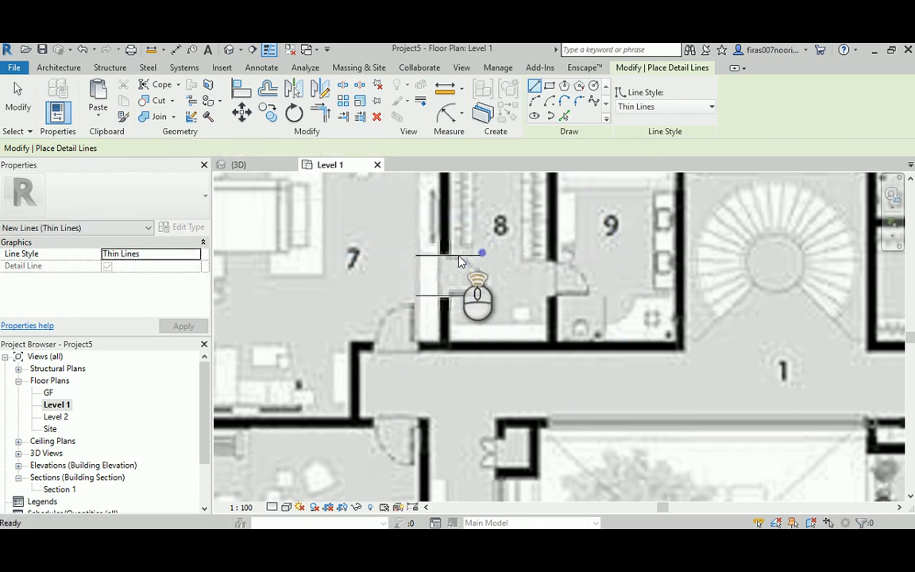
click(429, 255)
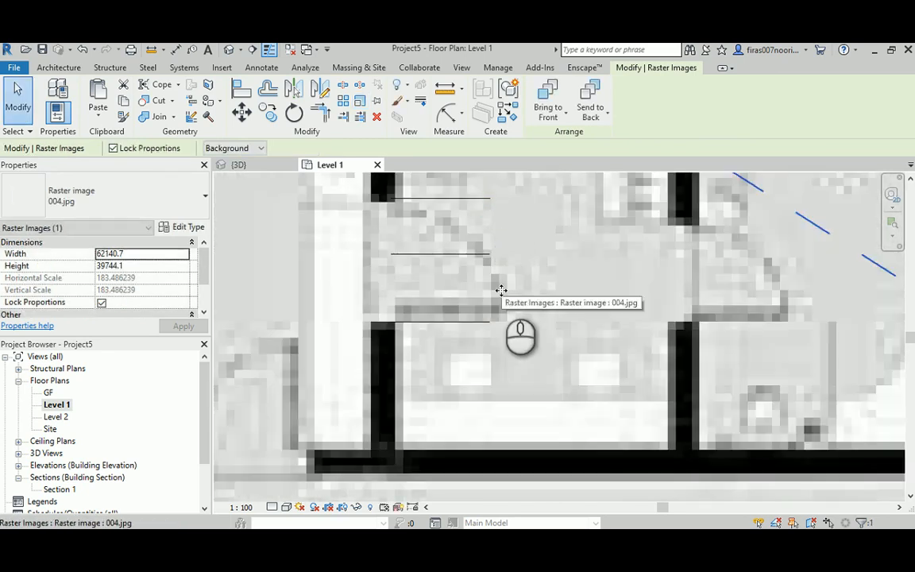
scroll(up, 3)
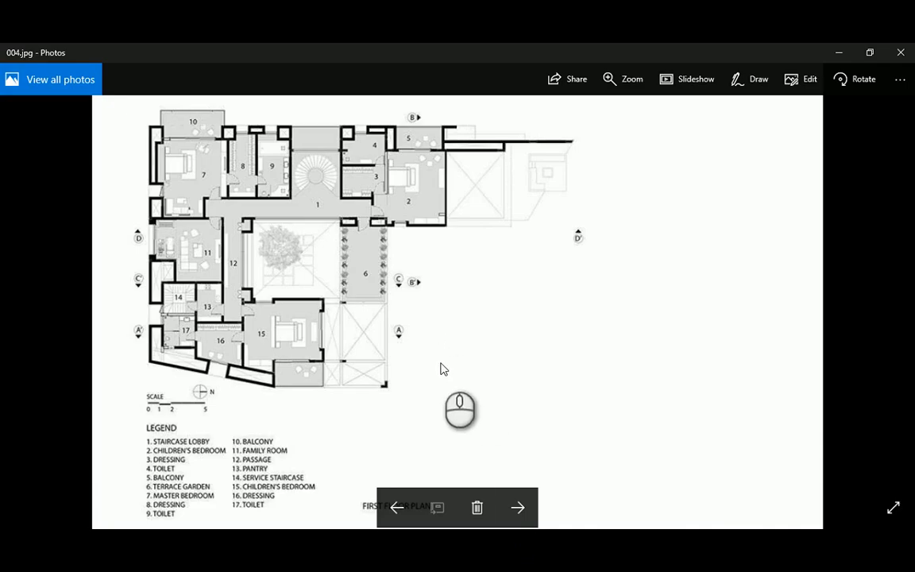
Step from 004.jpg through the courtyard photo 003.jpg to the exterior photo 002.jpg
click(396, 508)
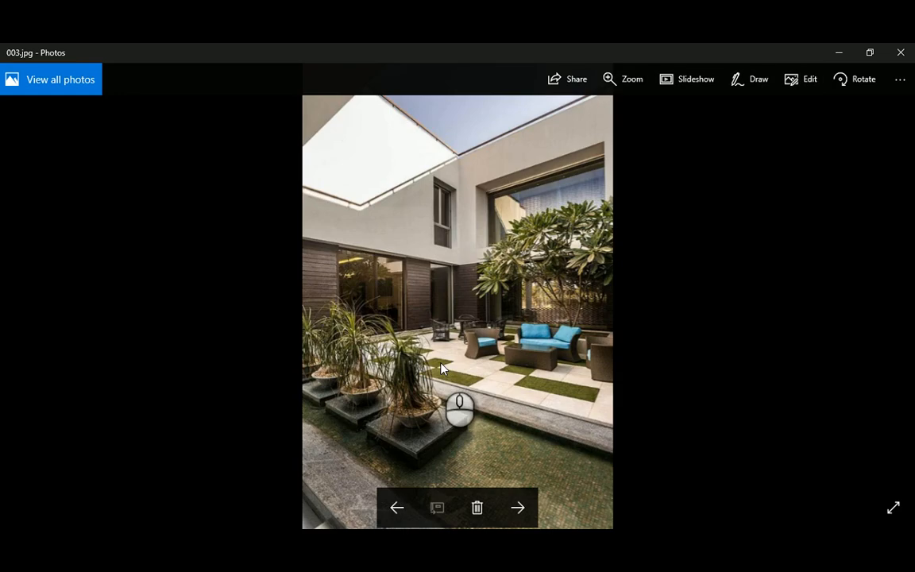
mouse_move(335, 251)
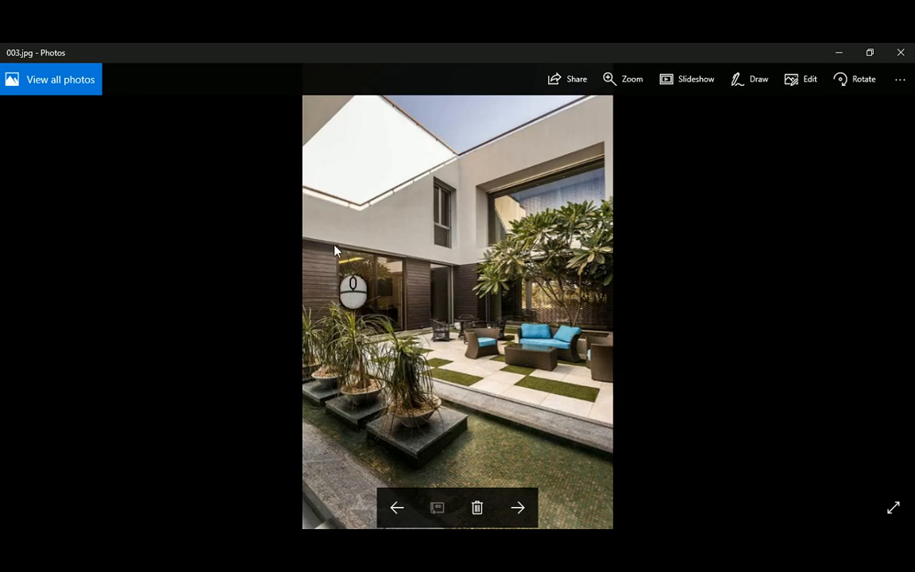
click(396, 507)
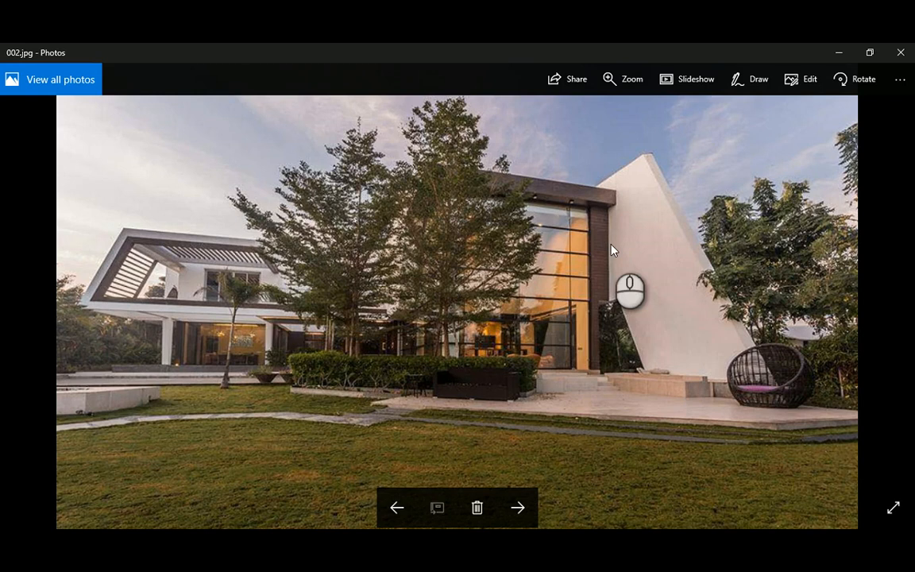
mouse_move(600, 309)
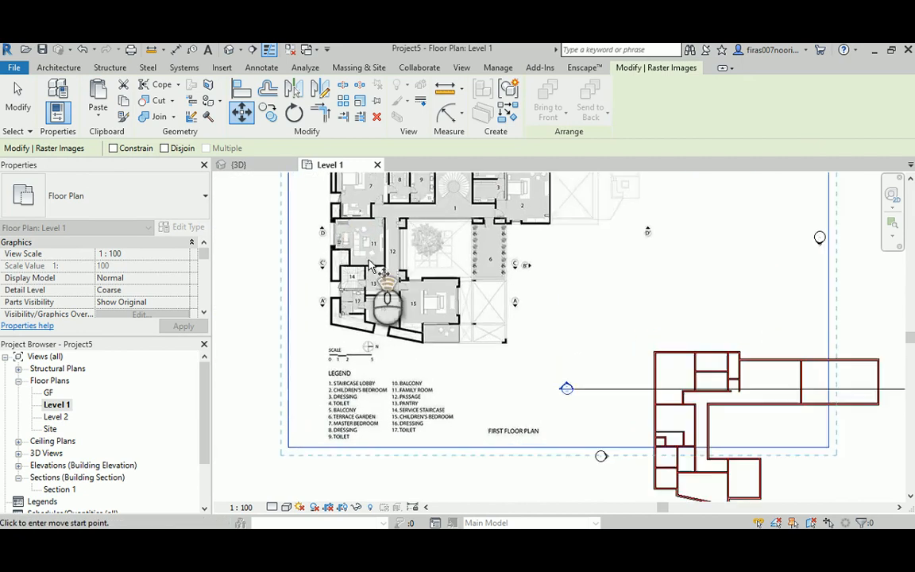
Pick a wall intersection as the move reference and pan toward room 14's walls
scroll(up, 3)
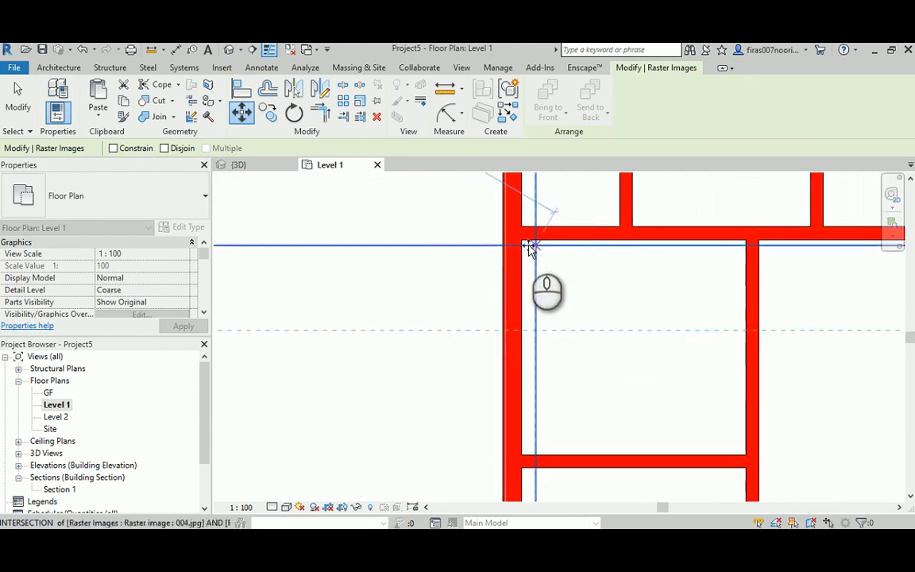
click(532, 246)
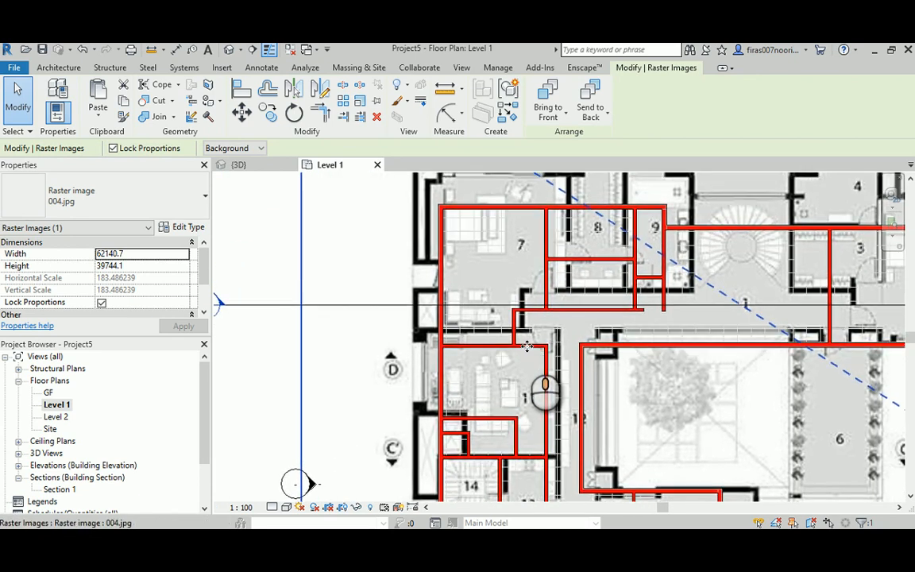
drag(528, 346, 567, 281)
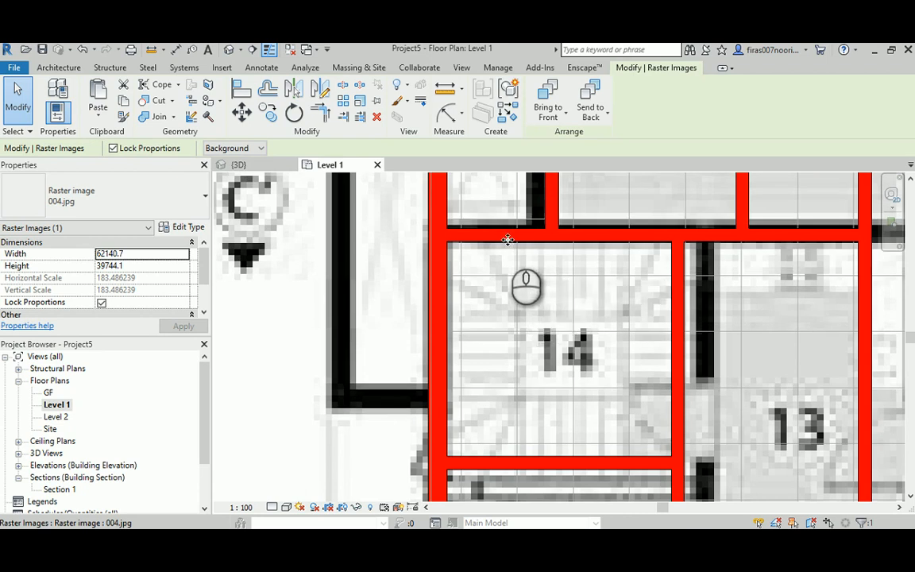
mouse_move(486, 240)
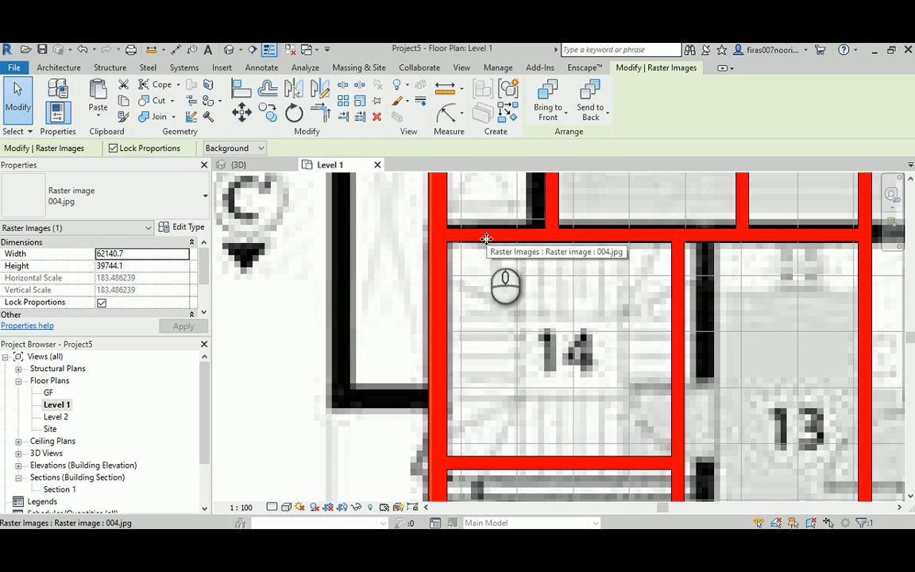
mouse_move(461, 235)
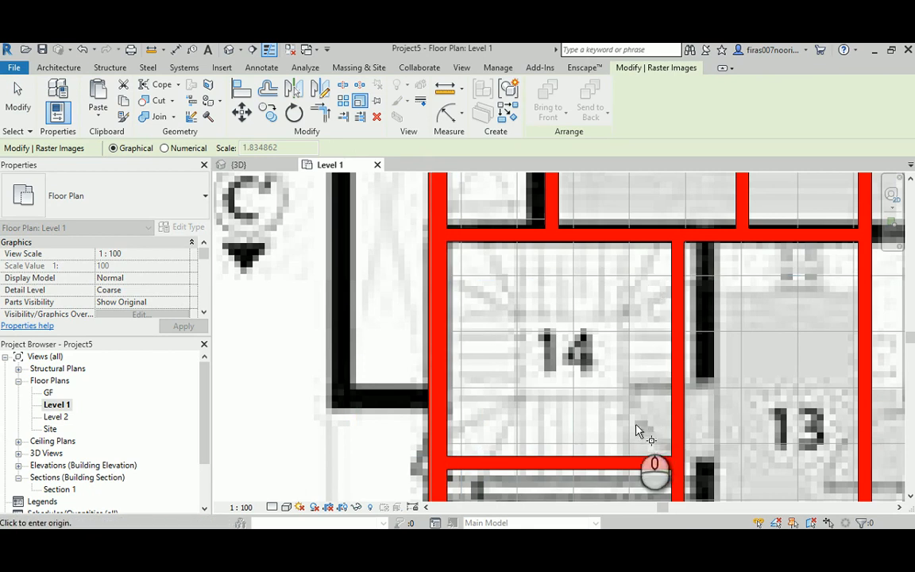
mouse_move(446, 243)
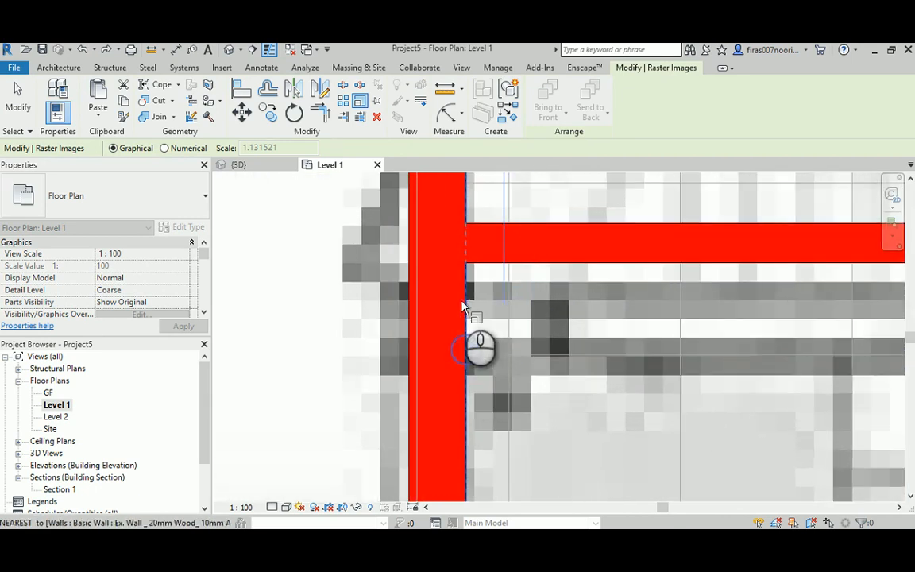
mouse_move(468, 264)
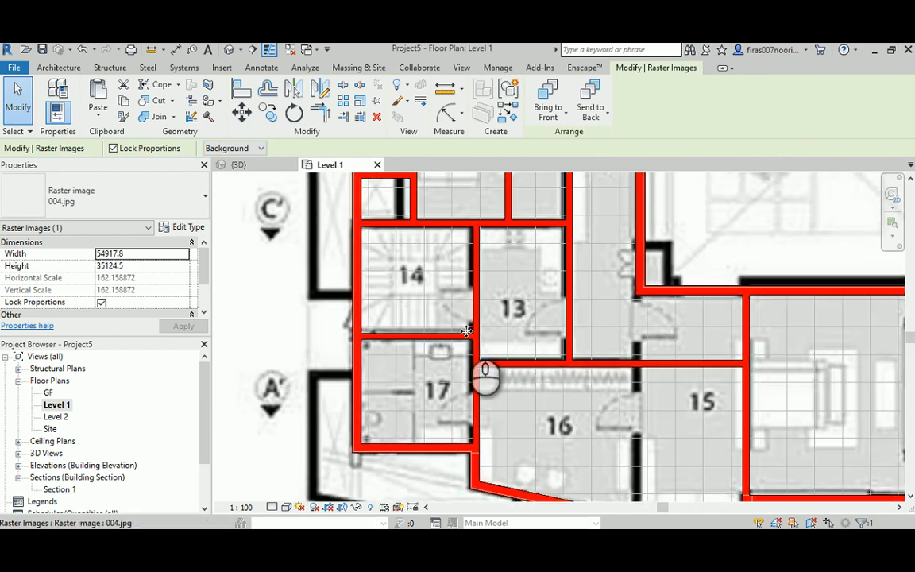
drag(484, 378, 377, 258)
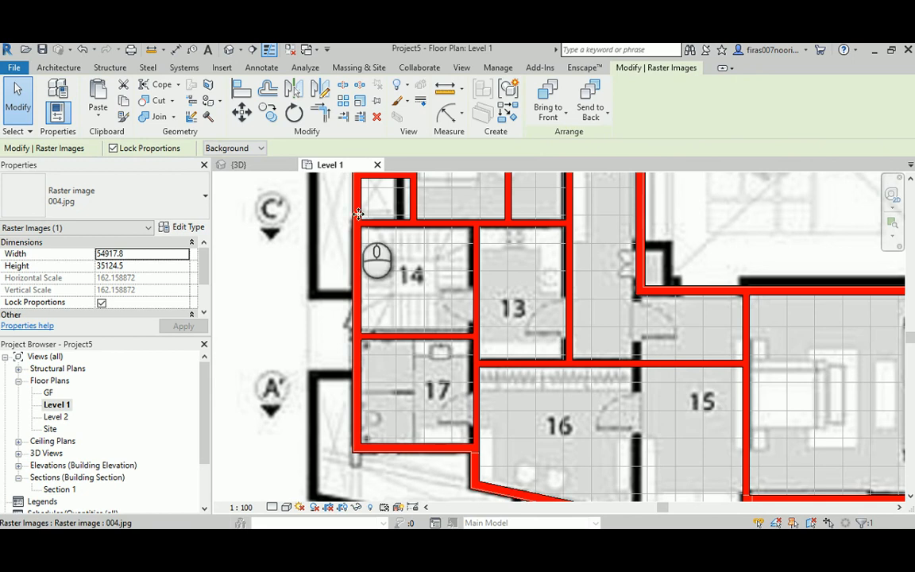
drag(378, 259, 459, 334)
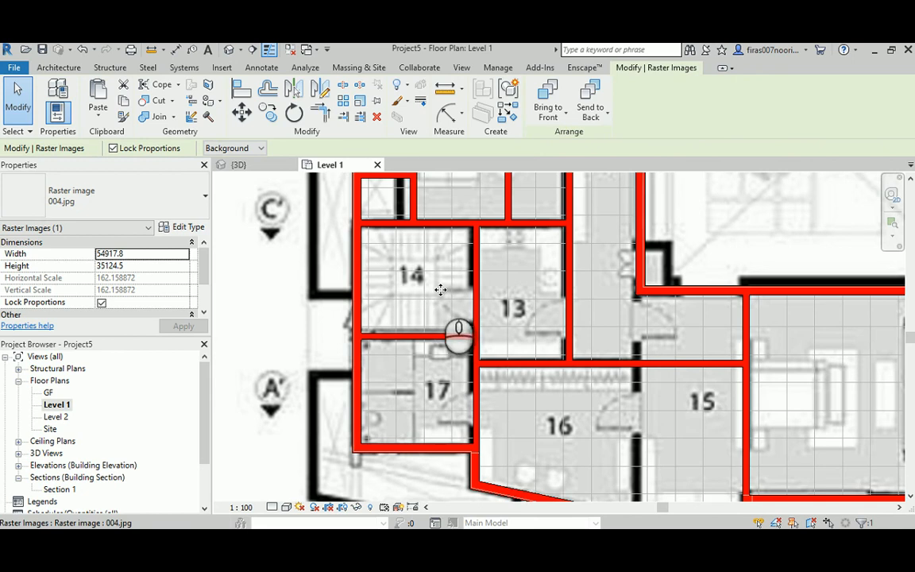
mouse_move(440, 288)
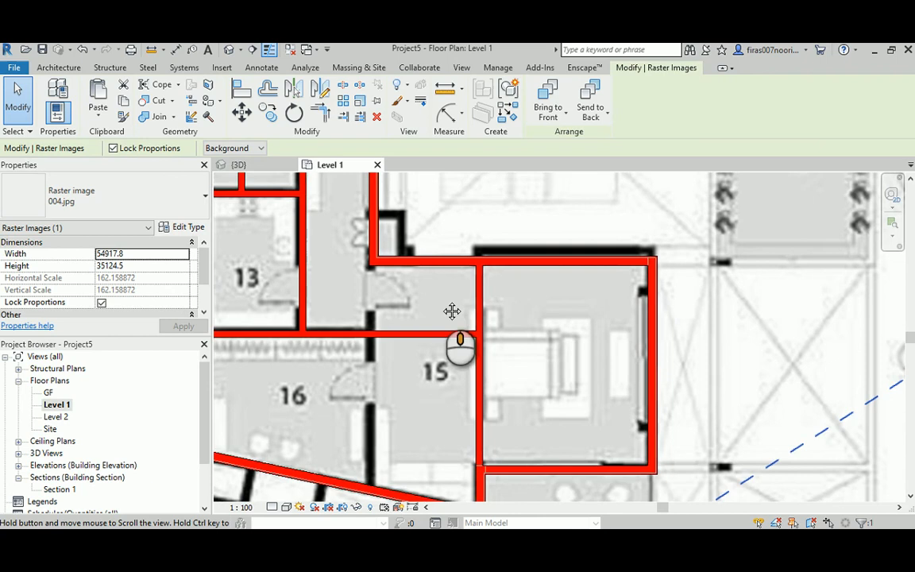
drag(452, 311, 641, 364)
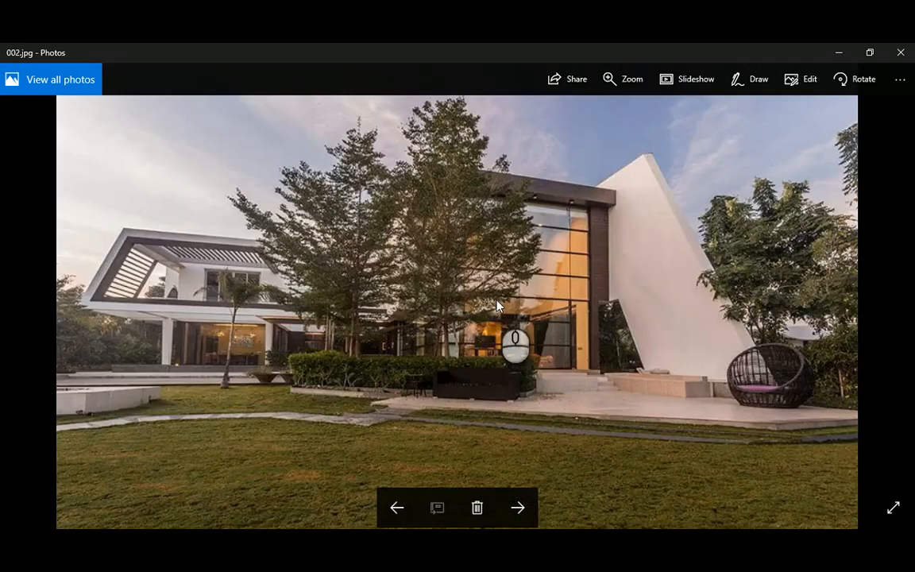
click(518, 507)
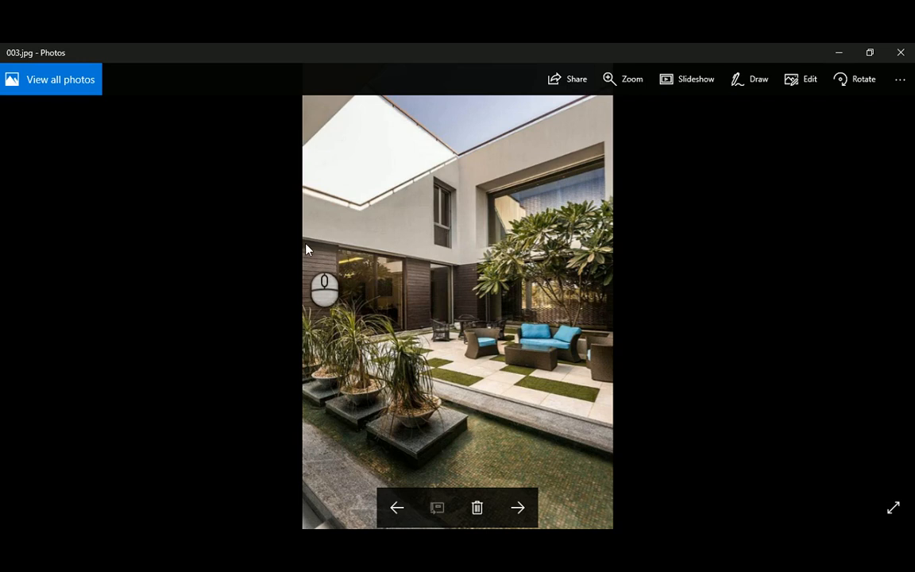
mouse_move(409, 314)
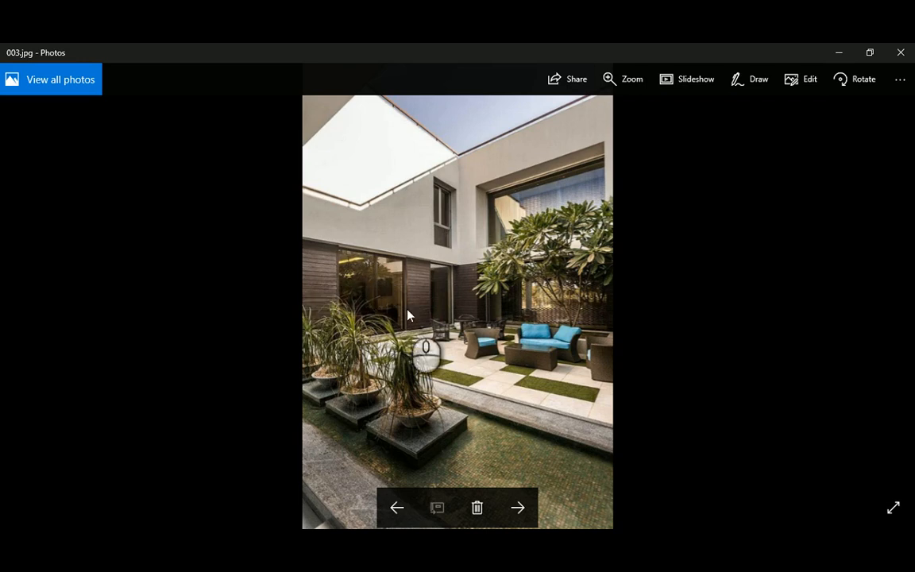
click(397, 507)
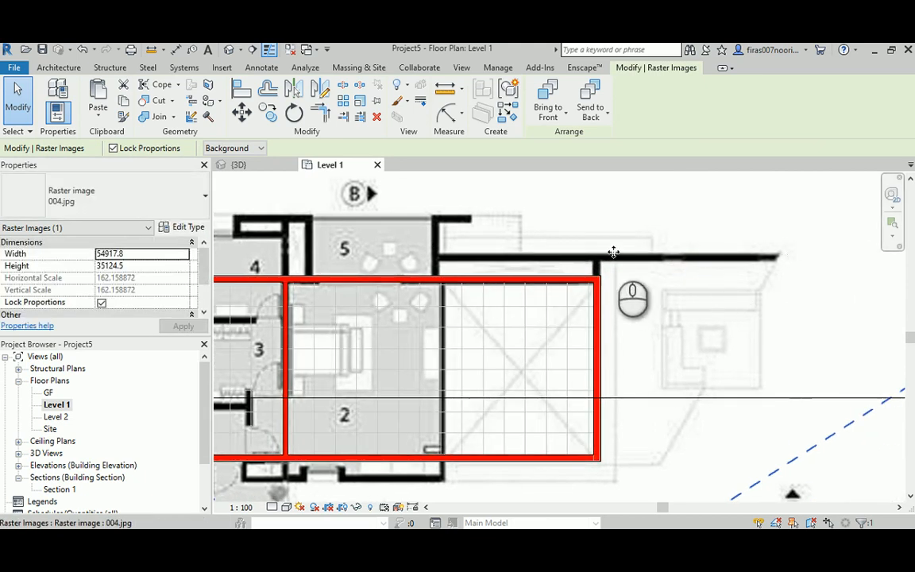
mouse_move(769, 256)
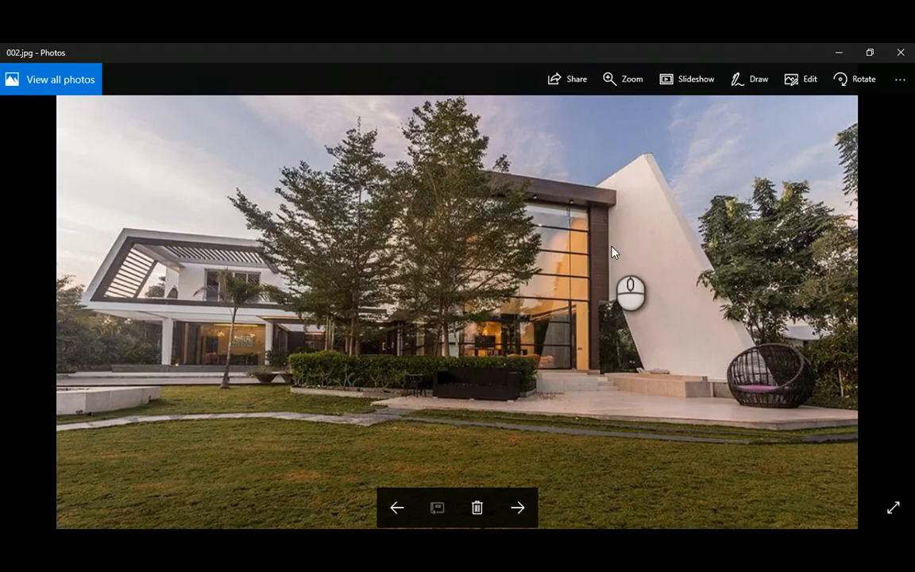
mouse_move(608, 215)
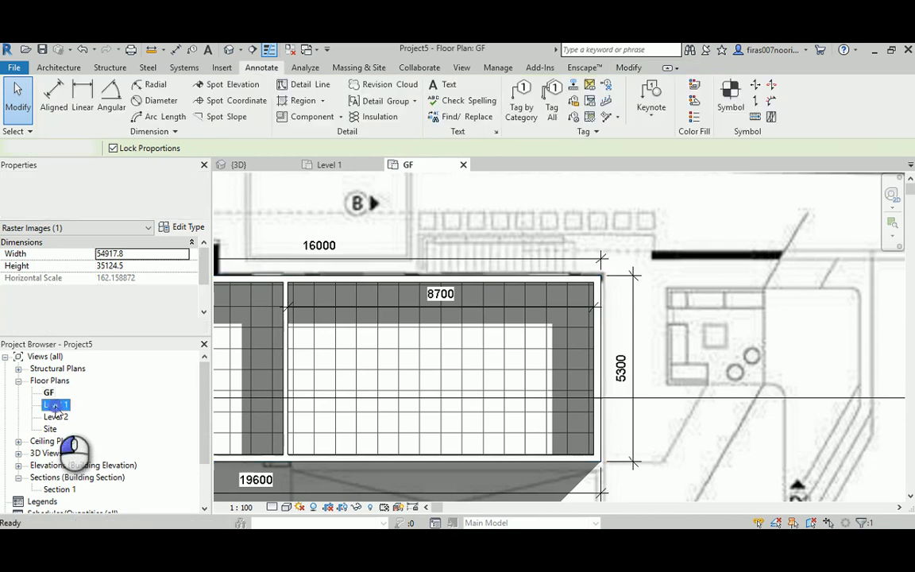
Open the Level 1 floor plan and pan across its traced rooms
double_click(56, 405)
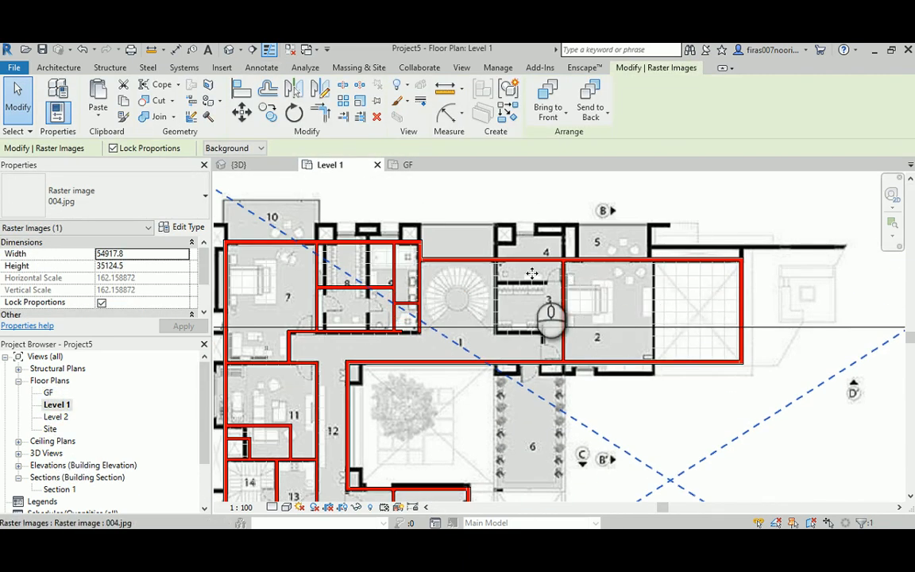
drag(533, 273, 640, 270)
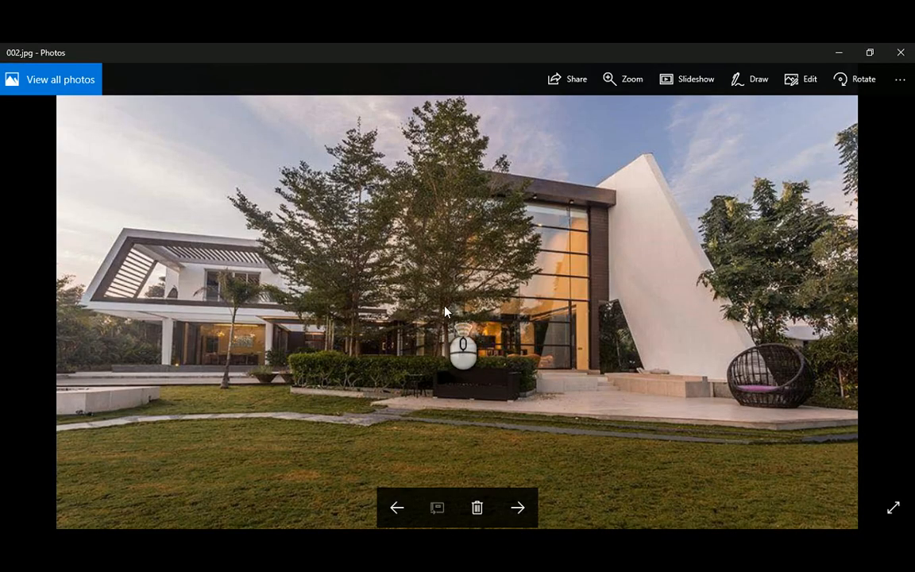
Advance Photos to the courtyard photo 003.jpg
click(517, 508)
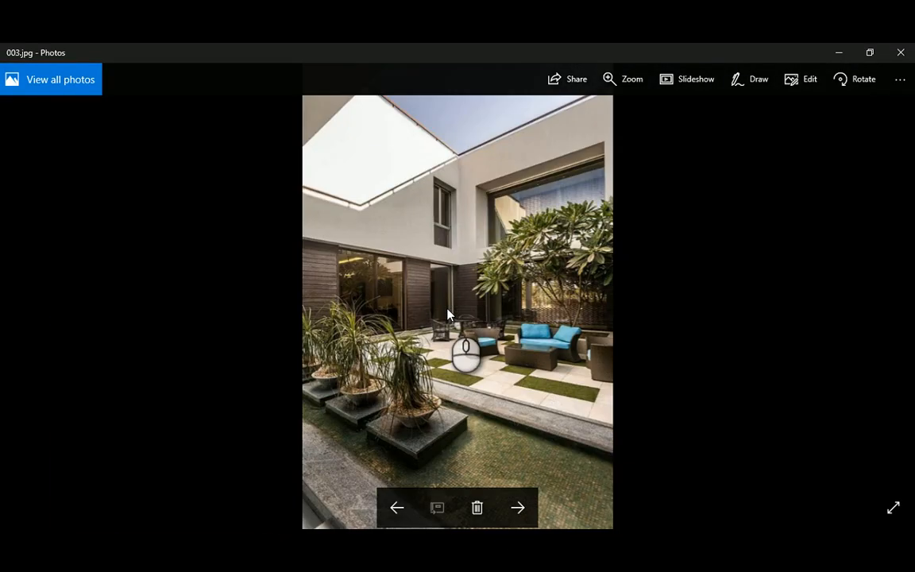
mouse_move(467, 286)
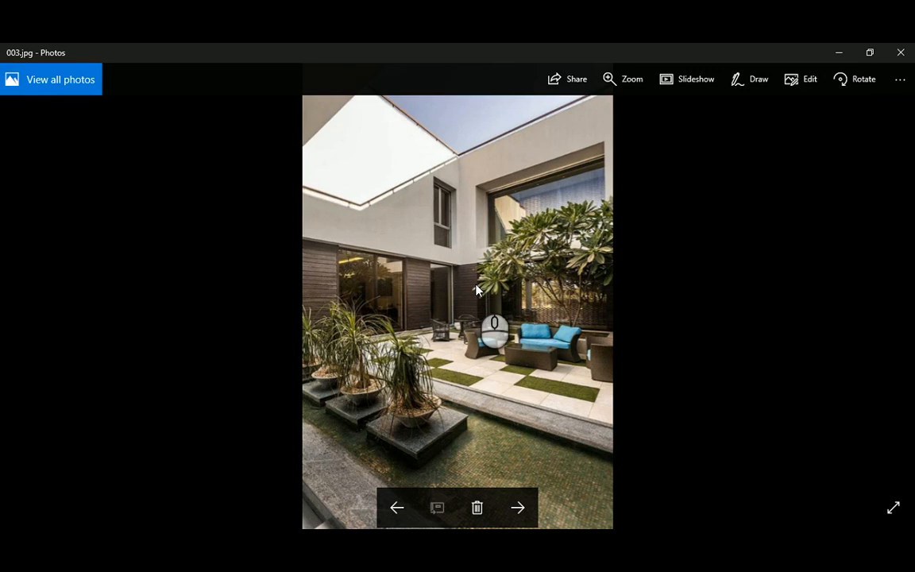
mouse_move(477, 263)
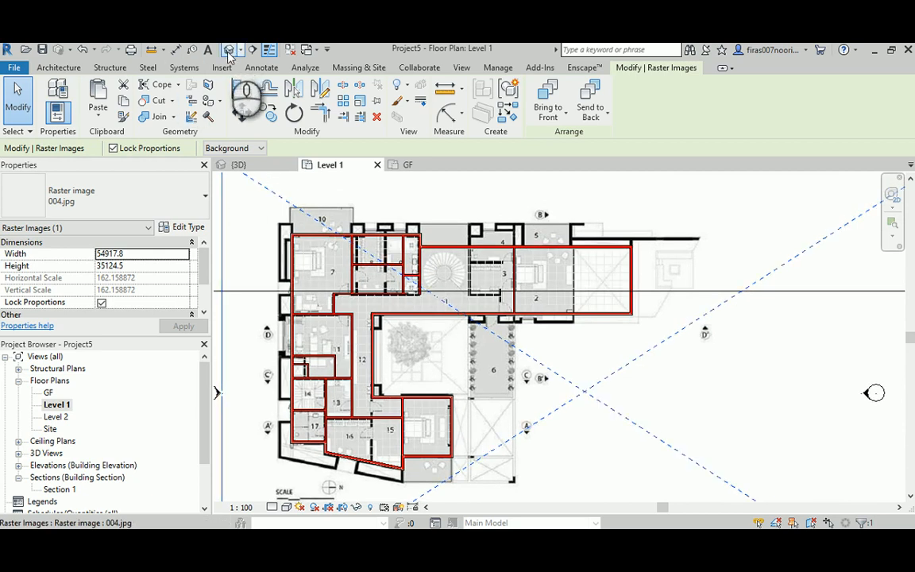
Show the two-storey wall model in the Default 3D View
click(240, 165)
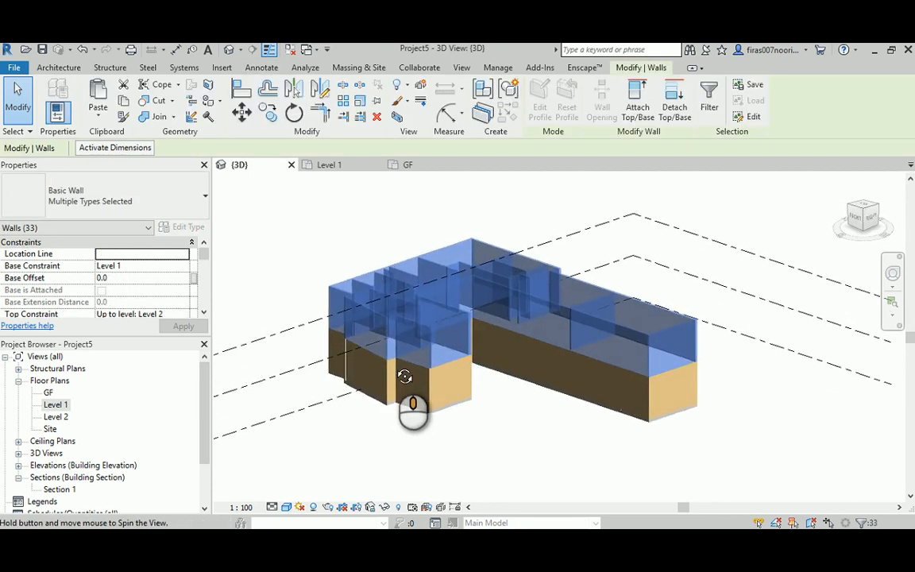
Confirm the selection holds only the 33 walls, delete them, and open the Level 1 plan
click(708, 90)
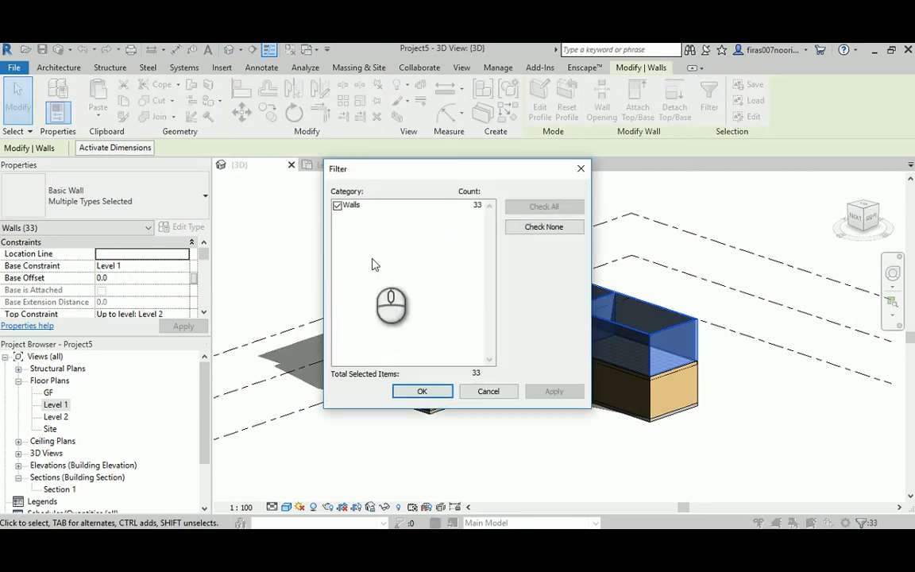
click(422, 391)
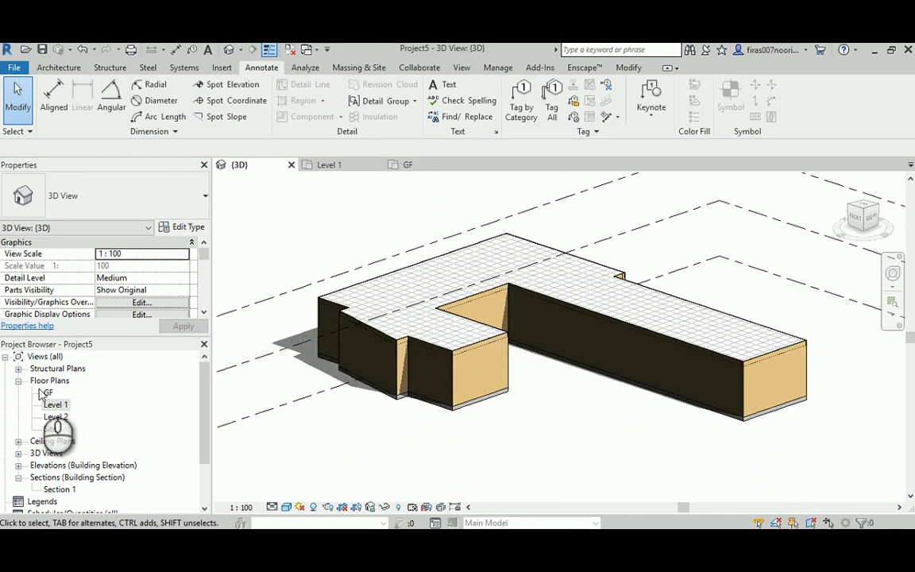
click(55, 404)
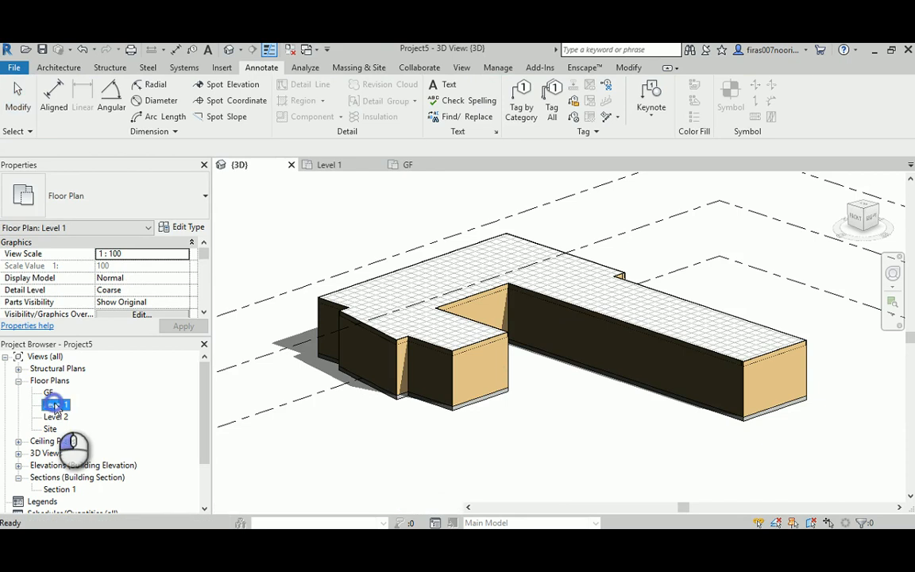
double_click(56, 404)
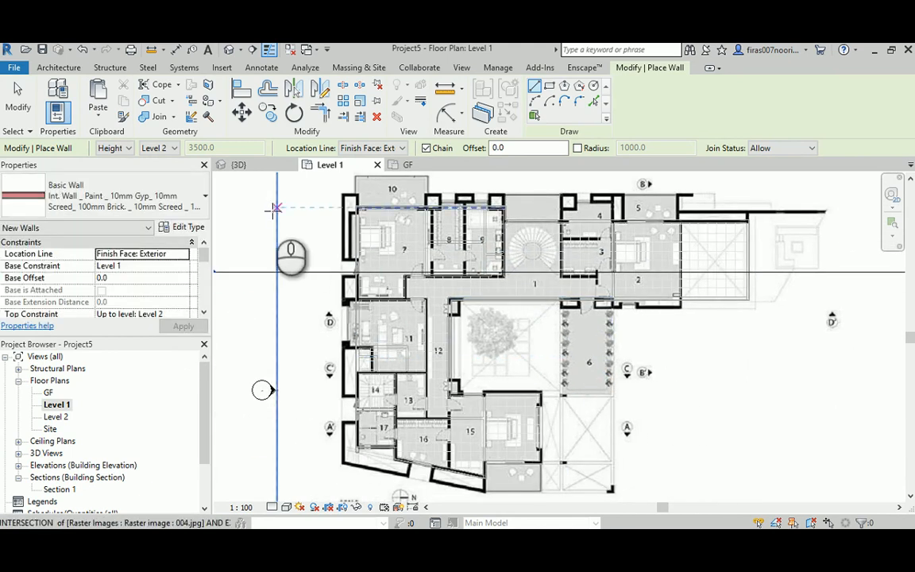
Cancel the in-progress wall placement from the right-click menu on the Level 1 plan
right_click(276, 225)
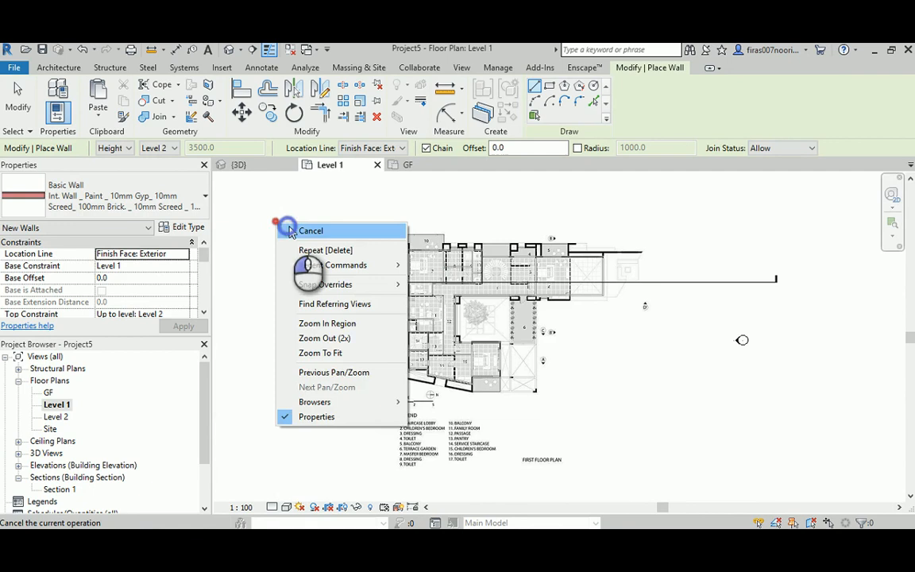
click(311, 230)
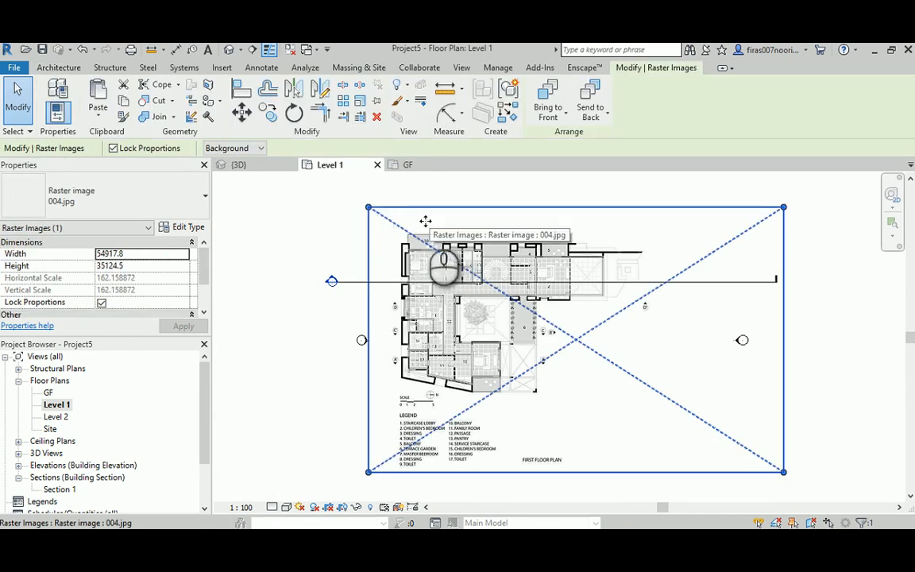
mouse_move(377, 101)
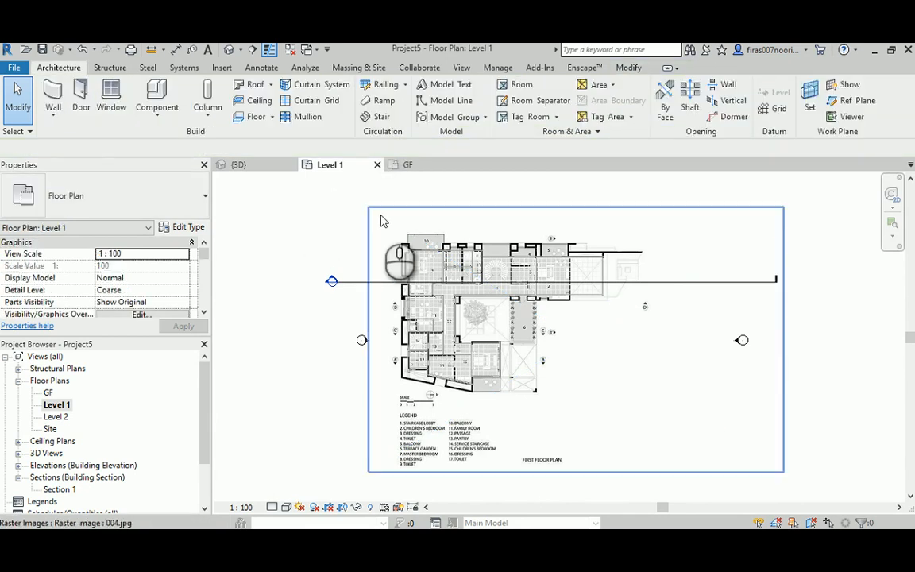
click(401, 209)
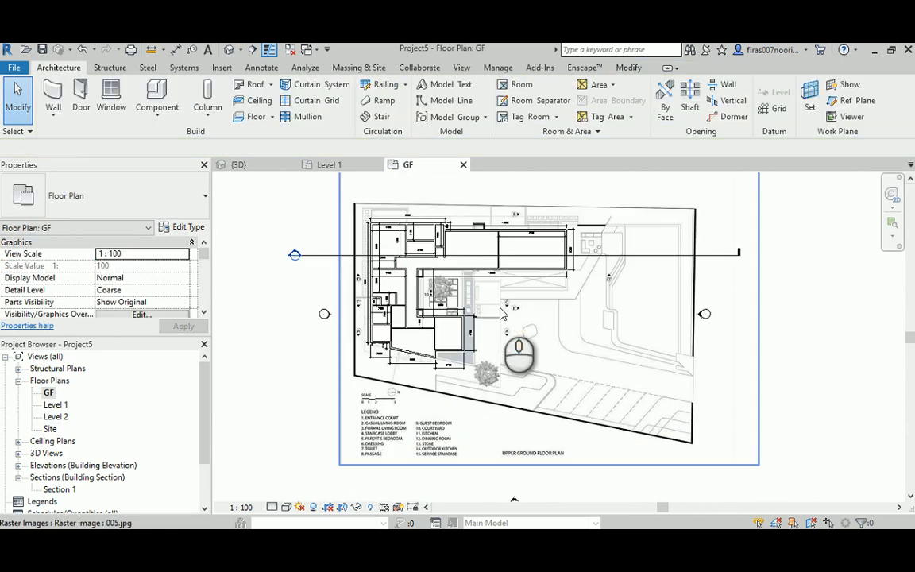
Switch back to the Level 1 plan view showing the first-floor image
click(329, 165)
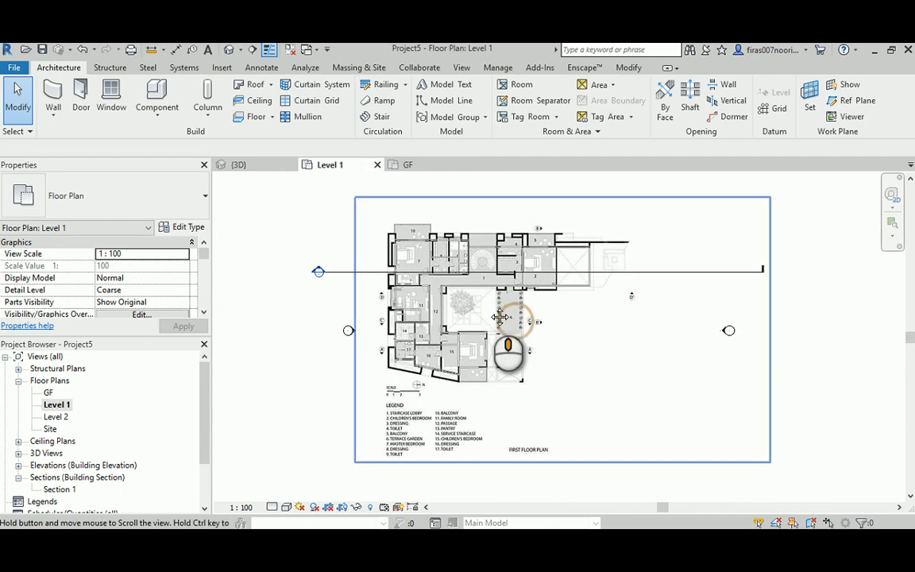
mouse_move(493, 314)
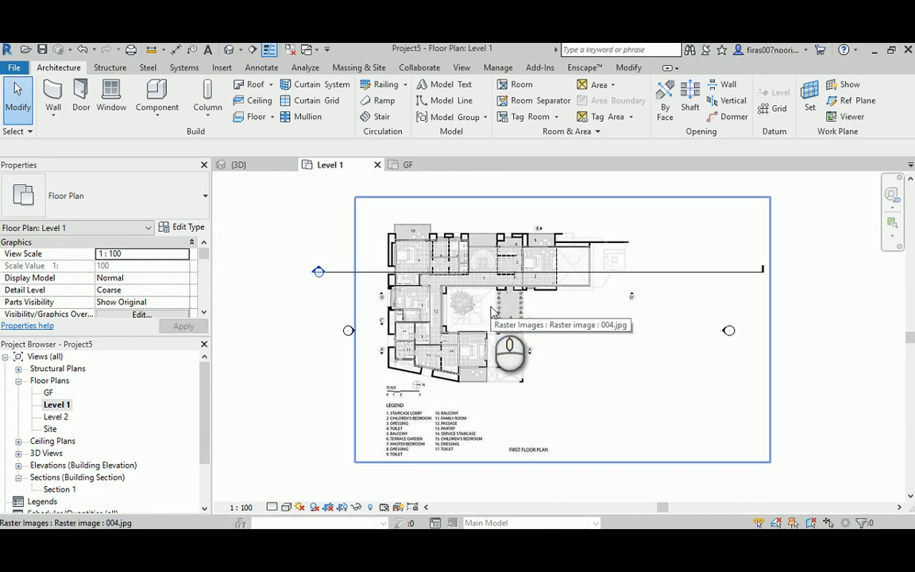